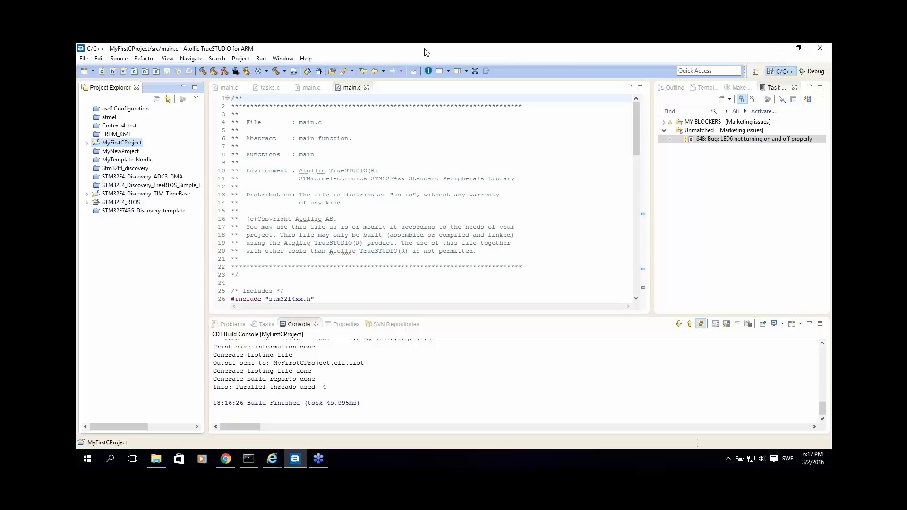
pyautogui.moveTo(447, 75)
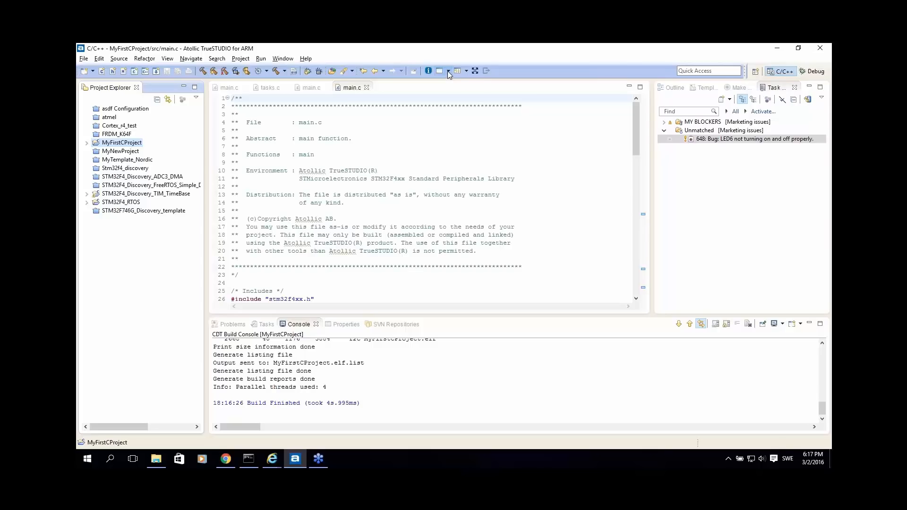
# Step: Glance at the Debug perspective, then switch back to the C/C++ perspective
pyautogui.click(448, 70)
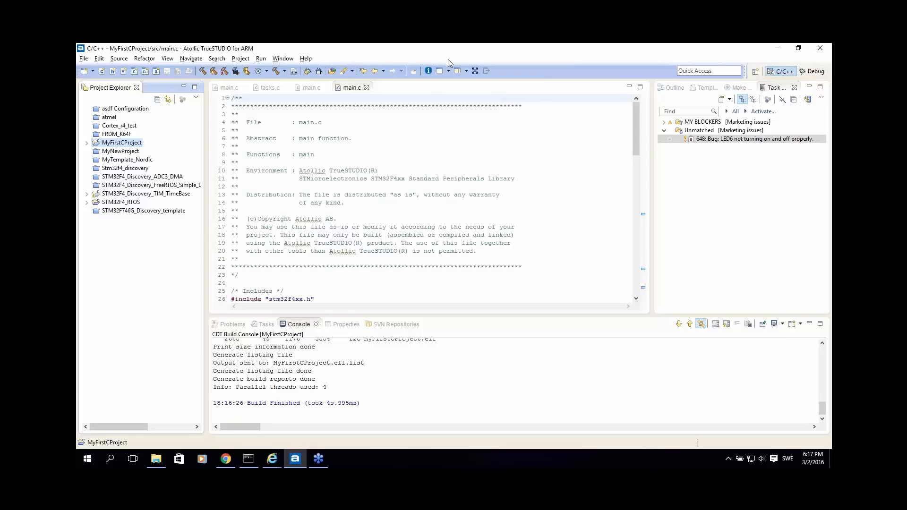
pyautogui.moveTo(524, 145)
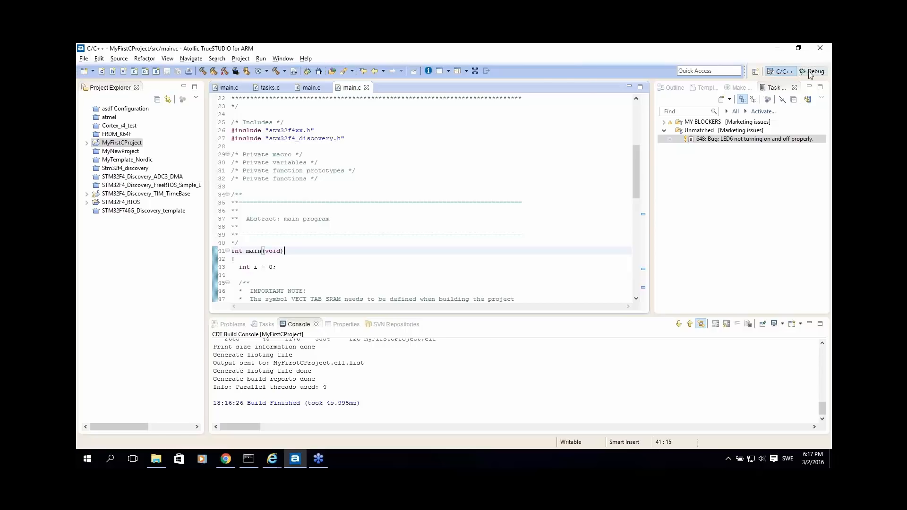
pyautogui.click(815, 71)
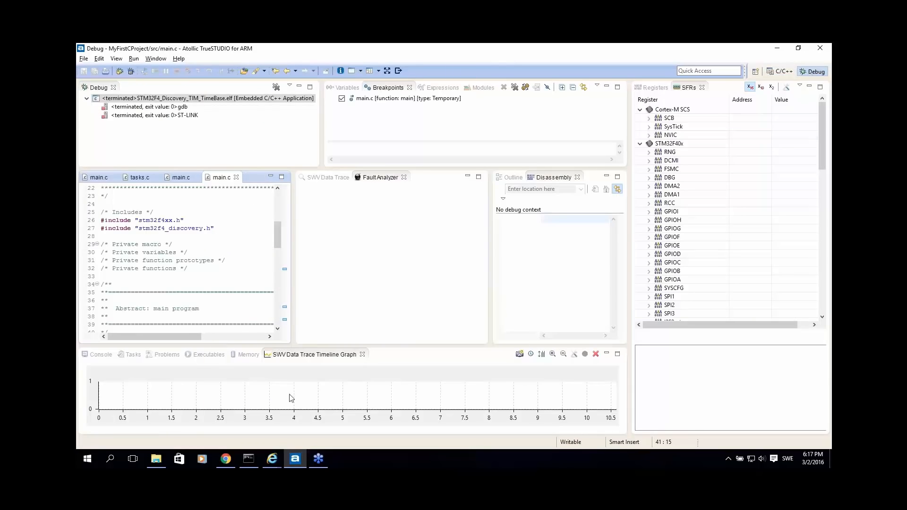
pyautogui.click(673, 109)
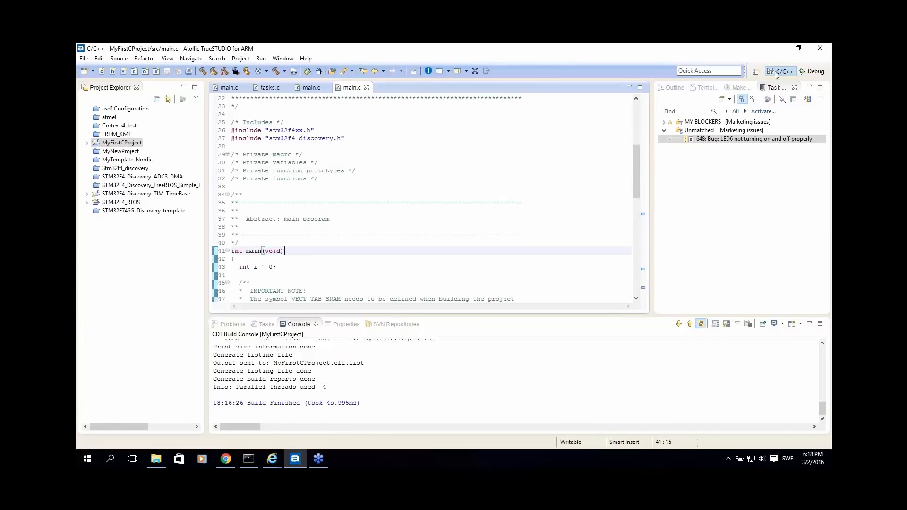
pyautogui.moveTo(447, 70)
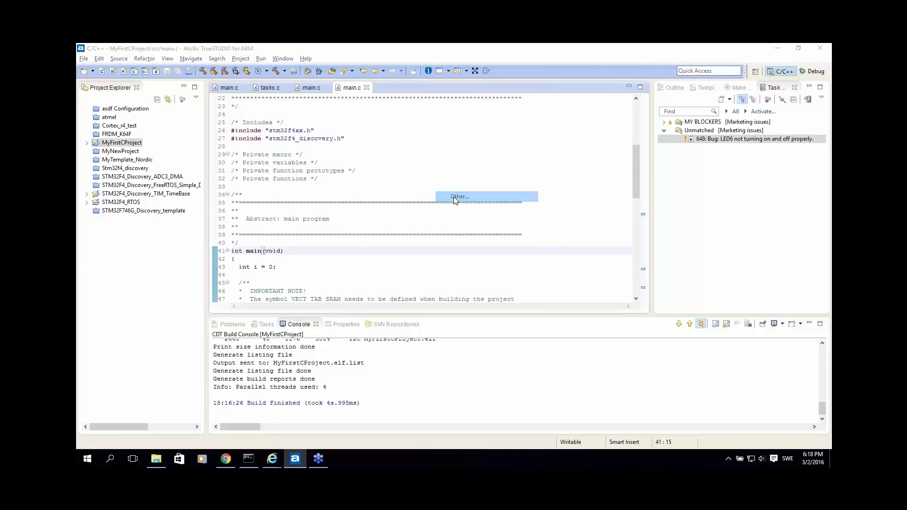
# Step: Choose STM32CubeMX from the Other... perspectives list and confirm
pyautogui.click(460, 197)
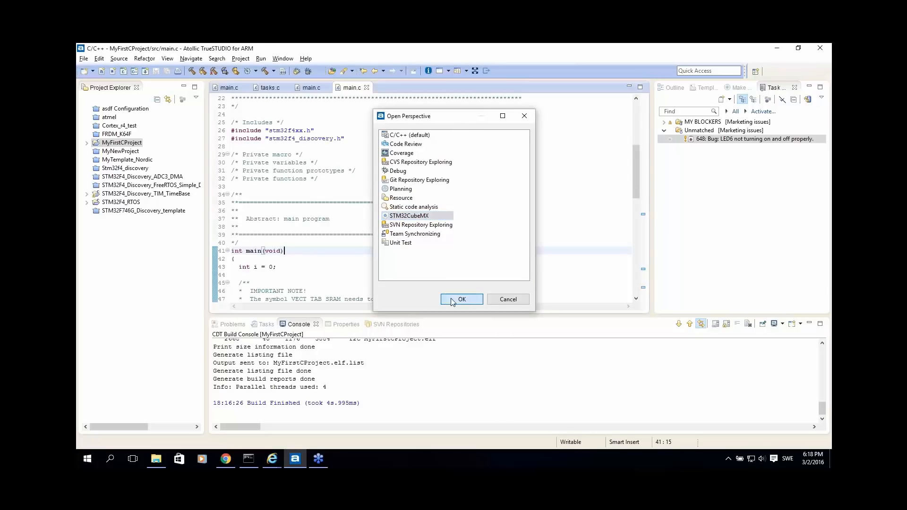
pyautogui.click(461, 299)
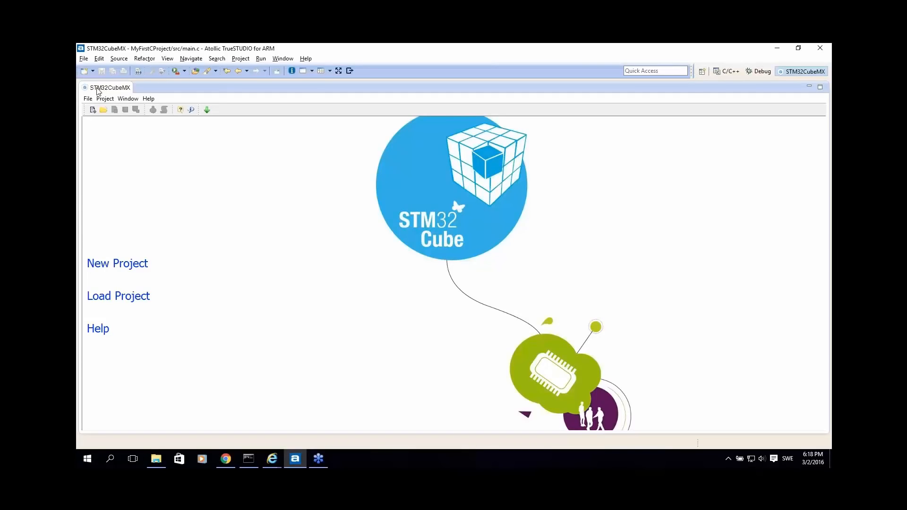
pyautogui.moveTo(87, 83)
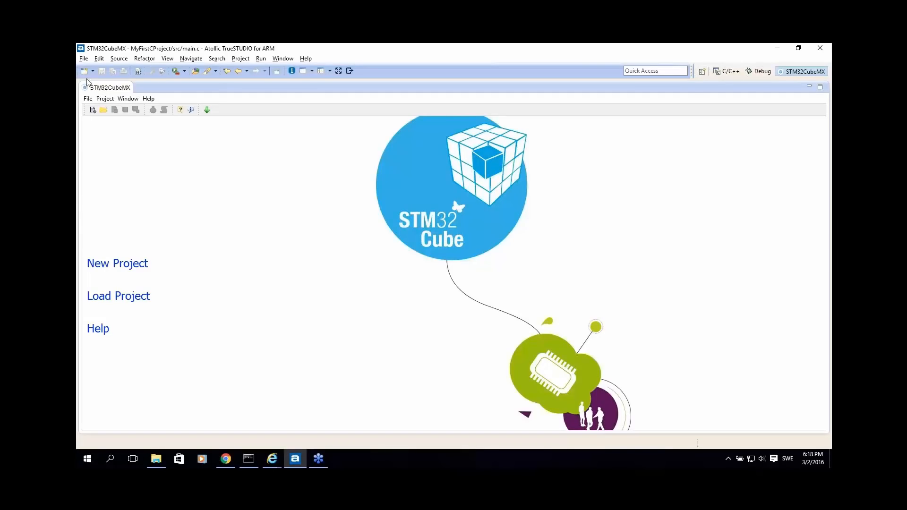
pyautogui.moveTo(631, 163)
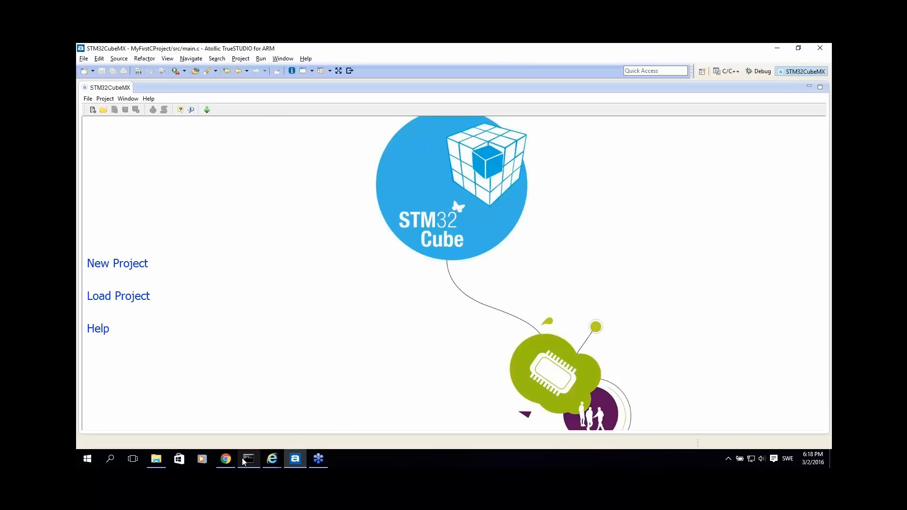
pyautogui.moveTo(225, 459)
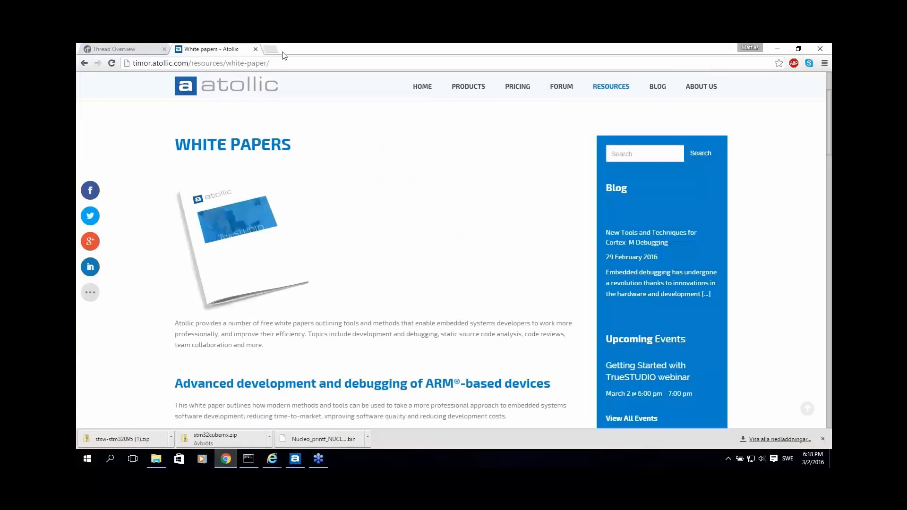
pyautogui.moveTo(450, 311)
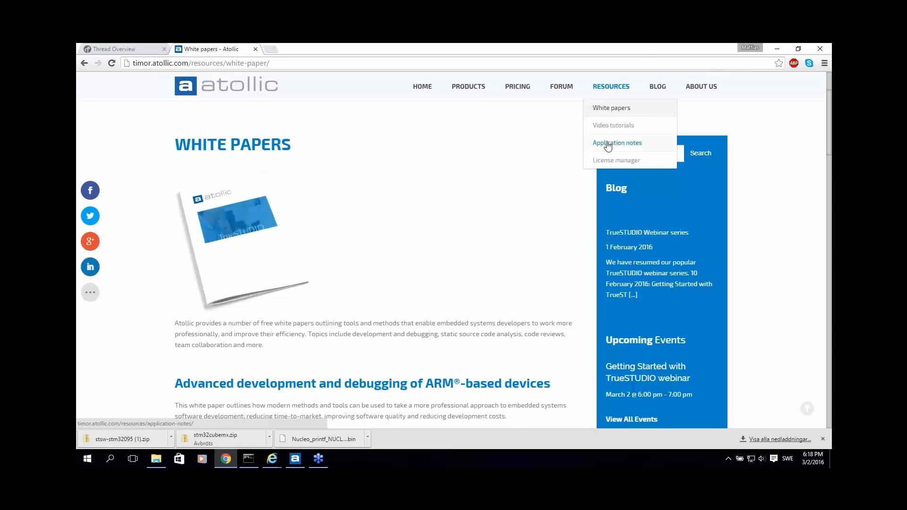
# Step: Open atollic.com Application Notes and scroll to the STM32CubeMx integration note
pyautogui.click(617, 143)
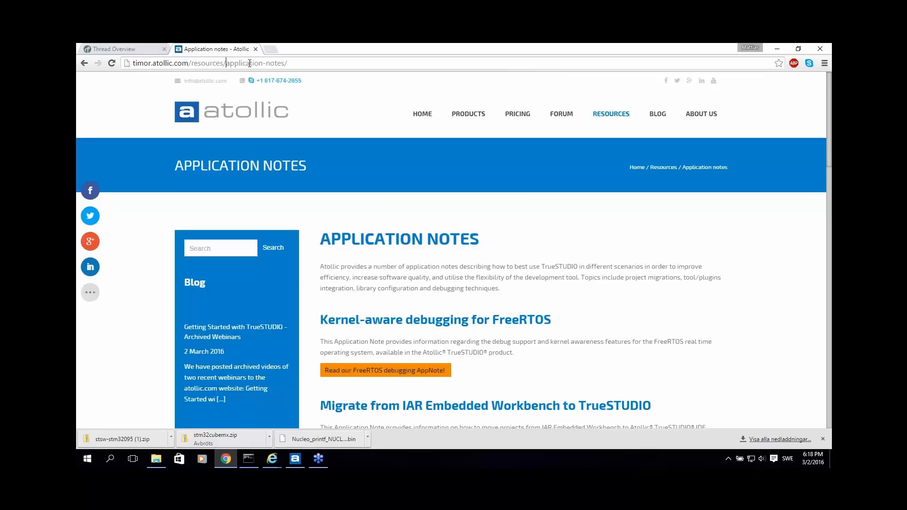
pyautogui.scroll(-3)
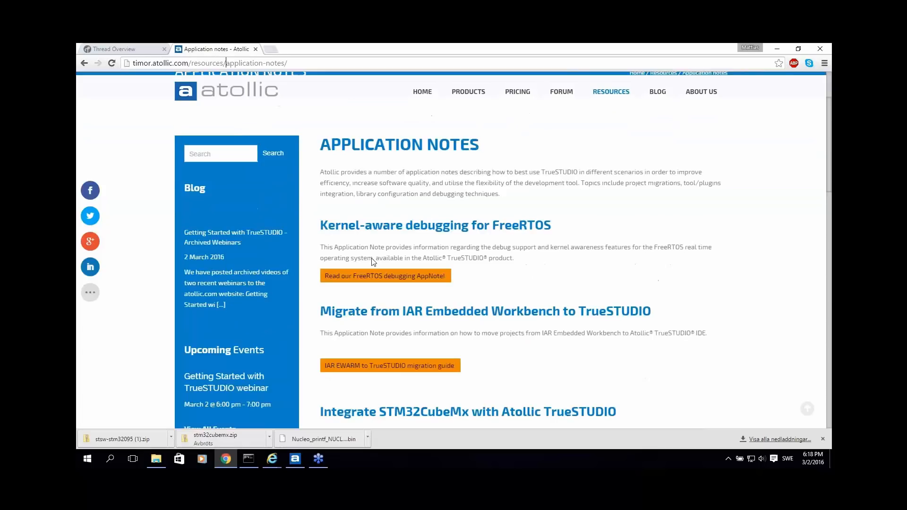
pyautogui.scroll(-3)
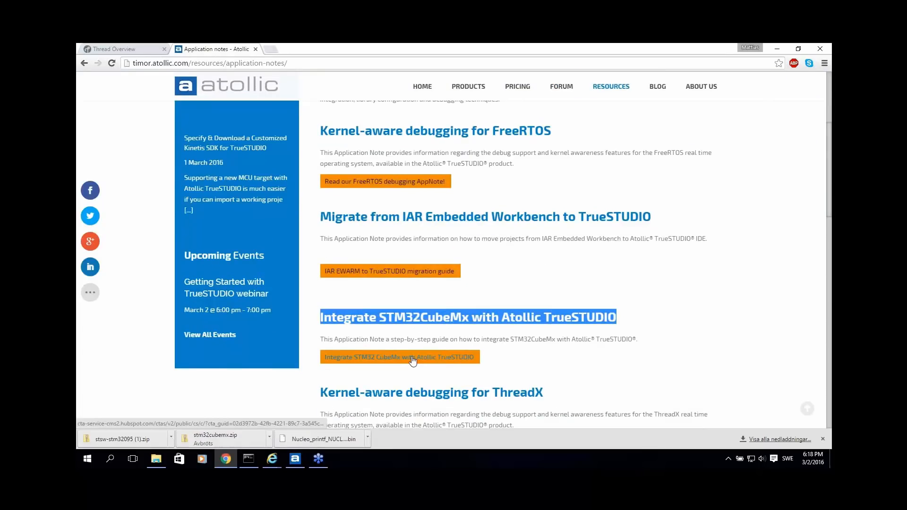
pyautogui.moveTo(418, 361)
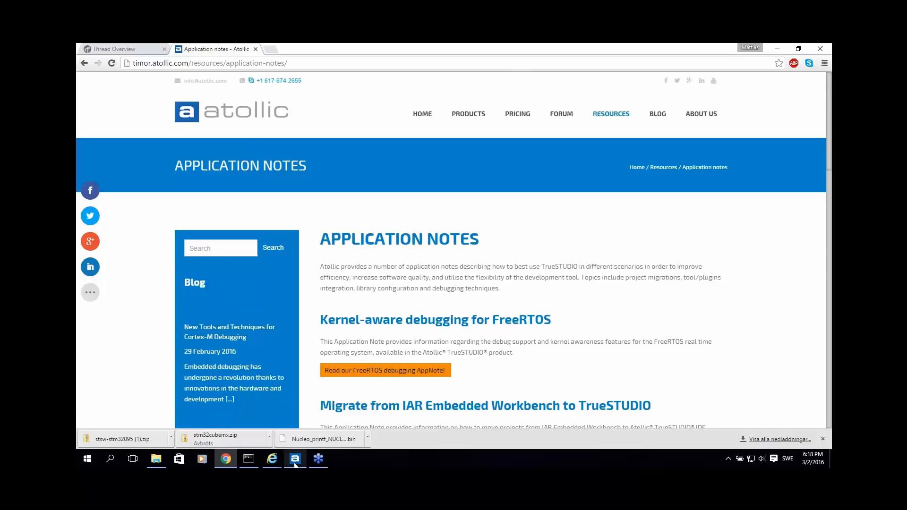
pyautogui.moveTo(295, 459)
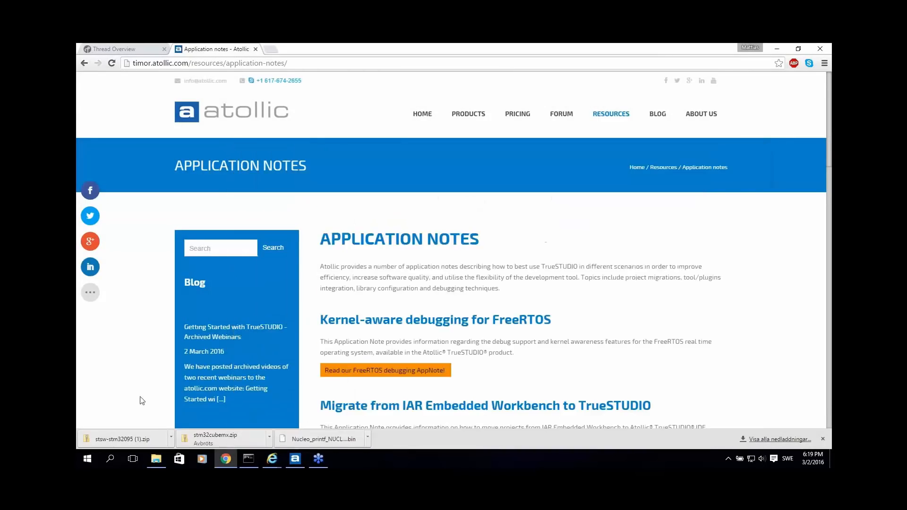
# Step: Bring TrueSTUDIO forward and open Help > Install New Software
pyautogui.click(294, 458)
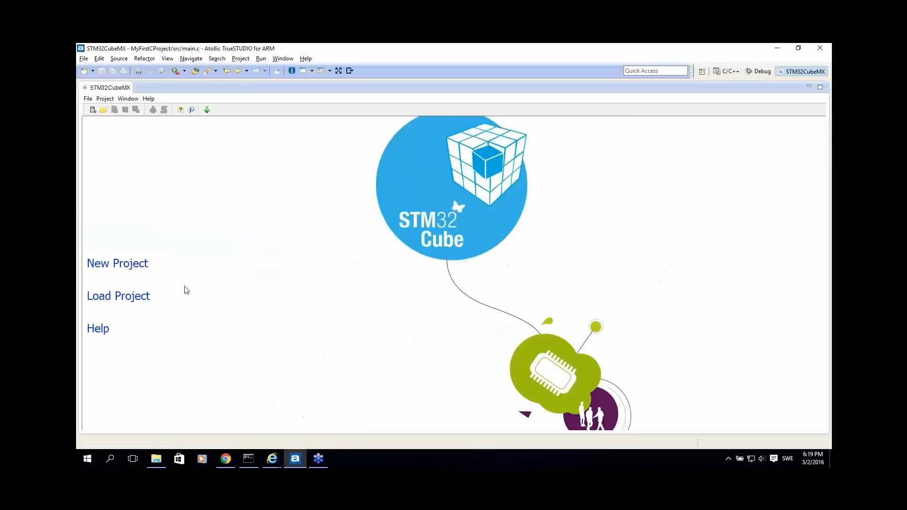
pyautogui.moveTo(289, 121)
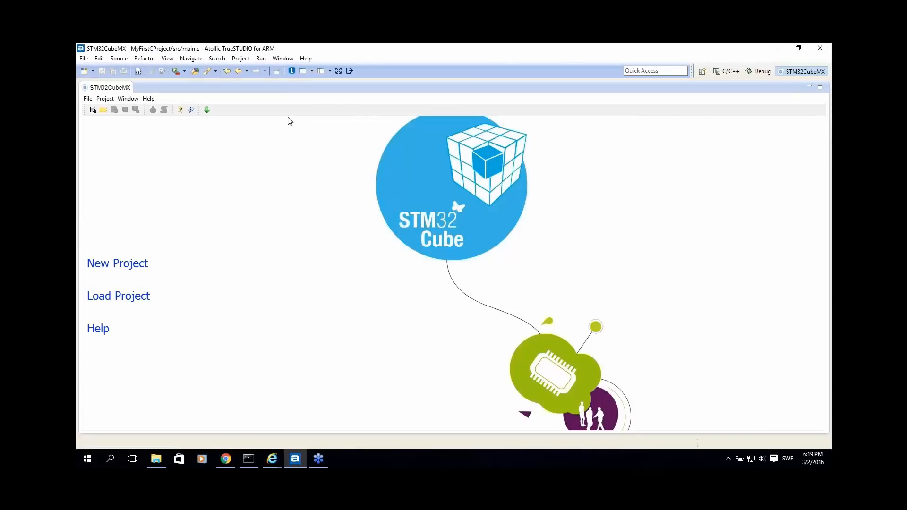
pyautogui.click(306, 59)
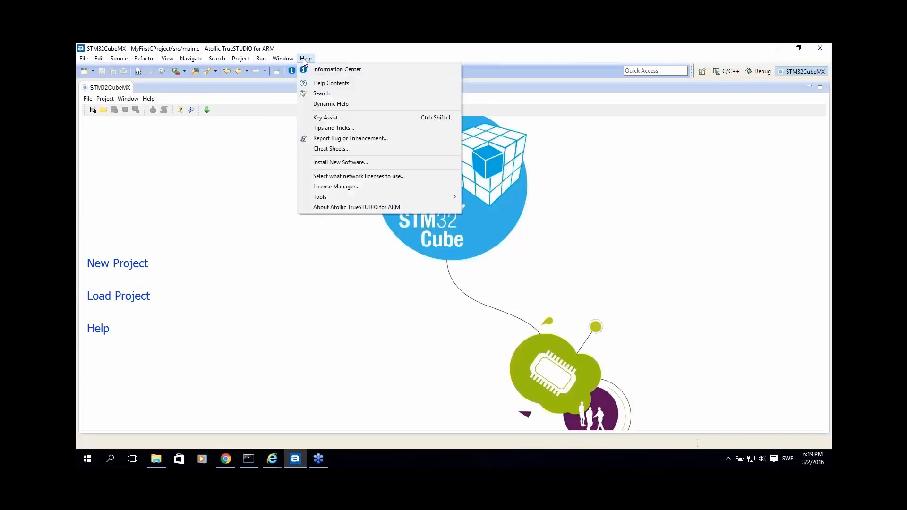
pyautogui.moveTo(340, 163)
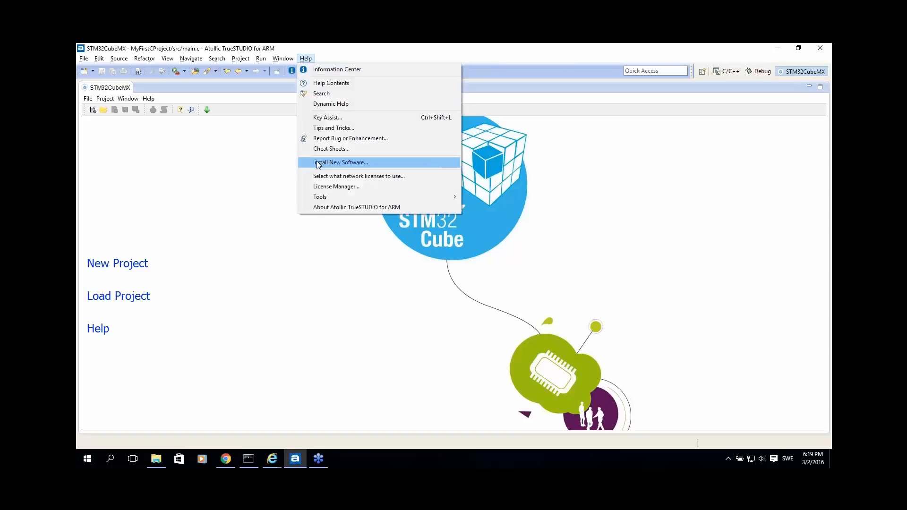
pyautogui.click(340, 162)
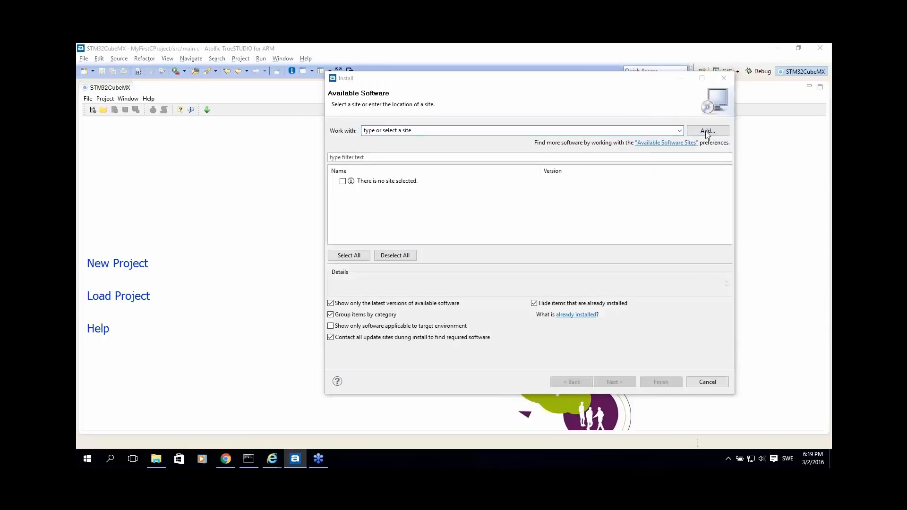
# Step: Add a new repository site named 'STM32CubeMx asdf'
pyautogui.click(707, 131)
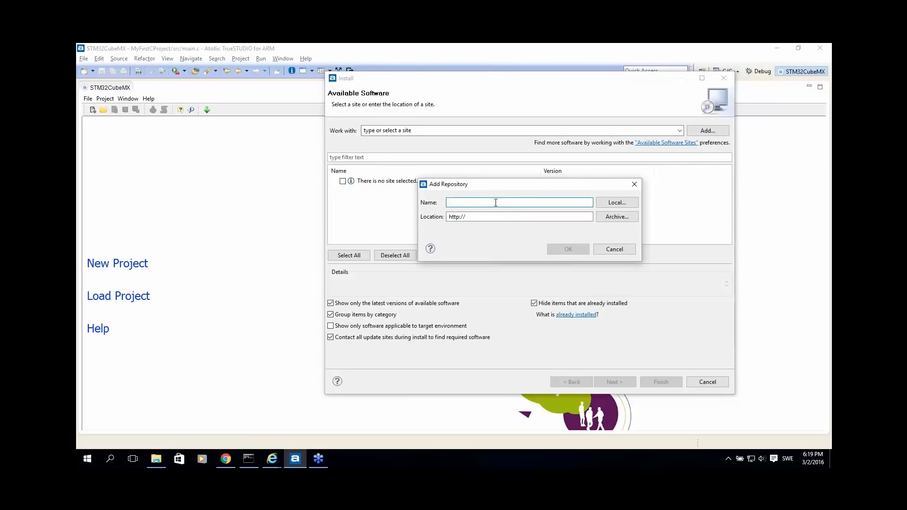
pyautogui.write('sdfgdfgdfghfg')
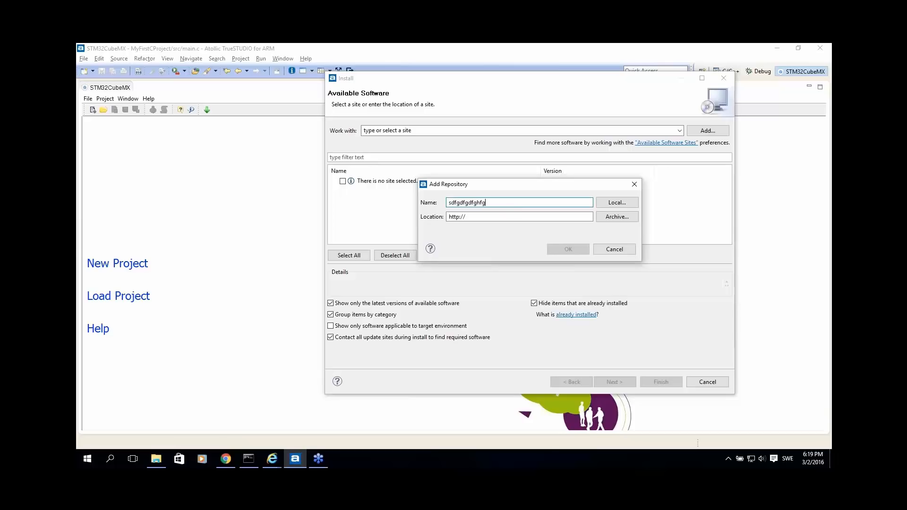
pyautogui.write('STM32CubeMx')
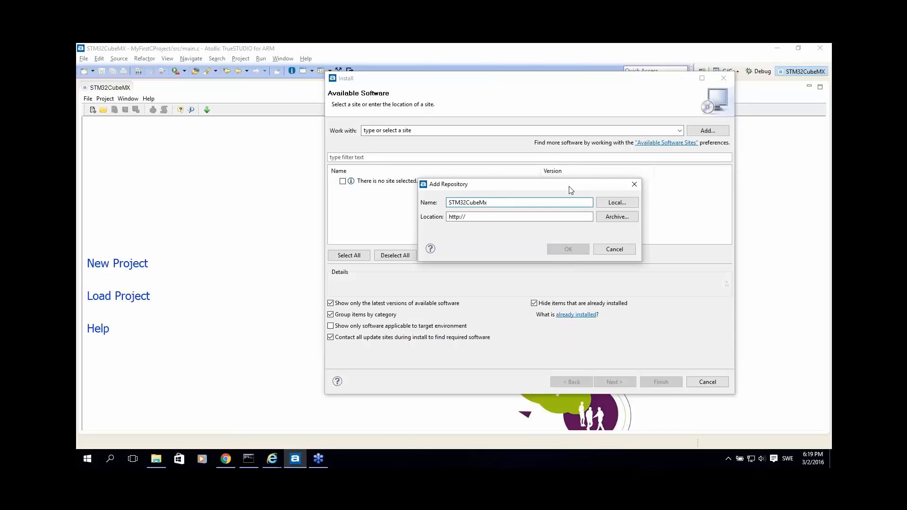
pyautogui.write('asdf')
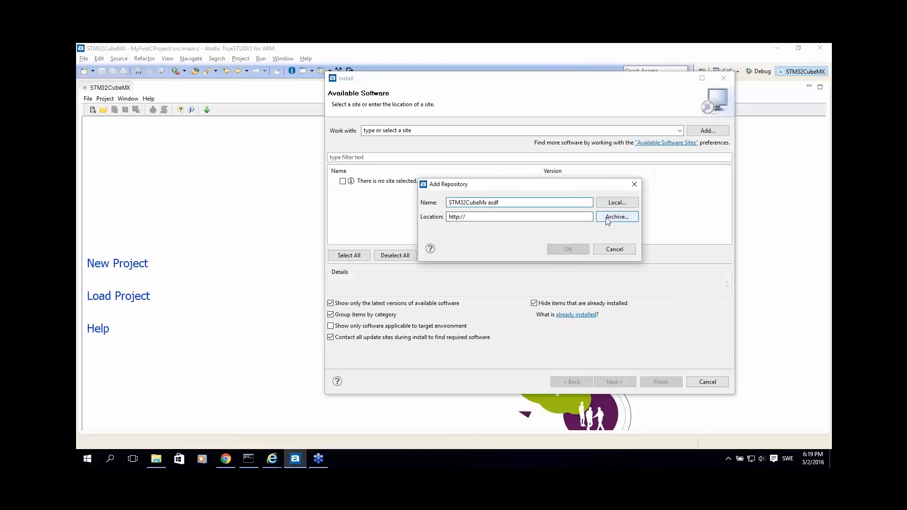
# Step: Set the repository location to the stsw-stm32095.zip archive in Downloads
pyautogui.click(617, 217)
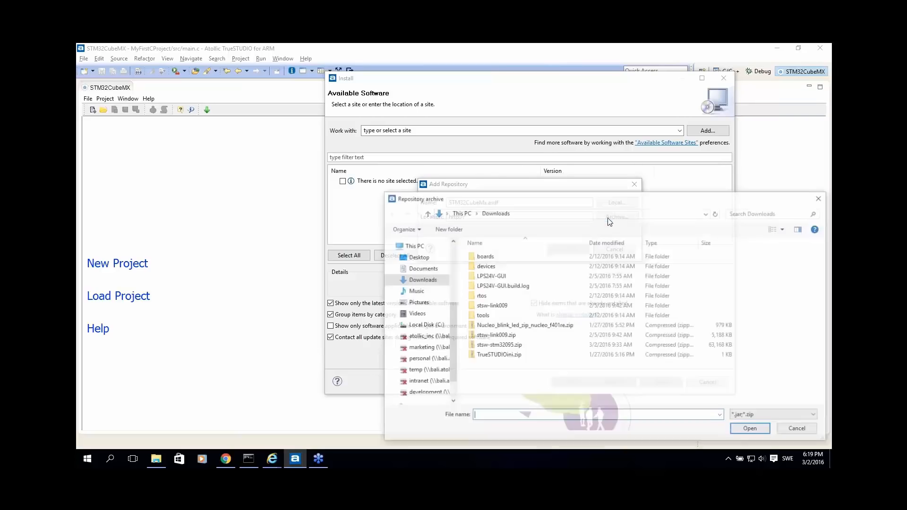
pyautogui.click(498, 354)
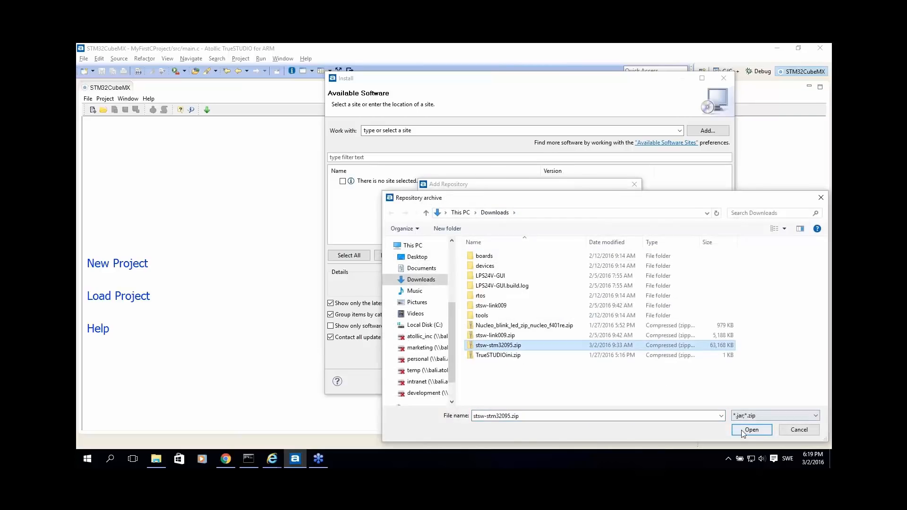
pyautogui.click(751, 429)
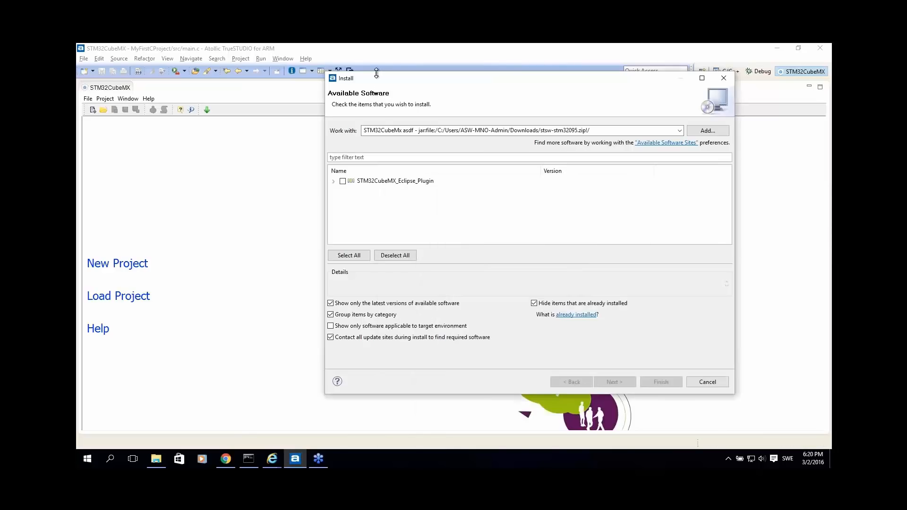
# Step: Expand STM32CubeMX_Eclipse_Plugin and confirm it is already installed
pyautogui.click(334, 181)
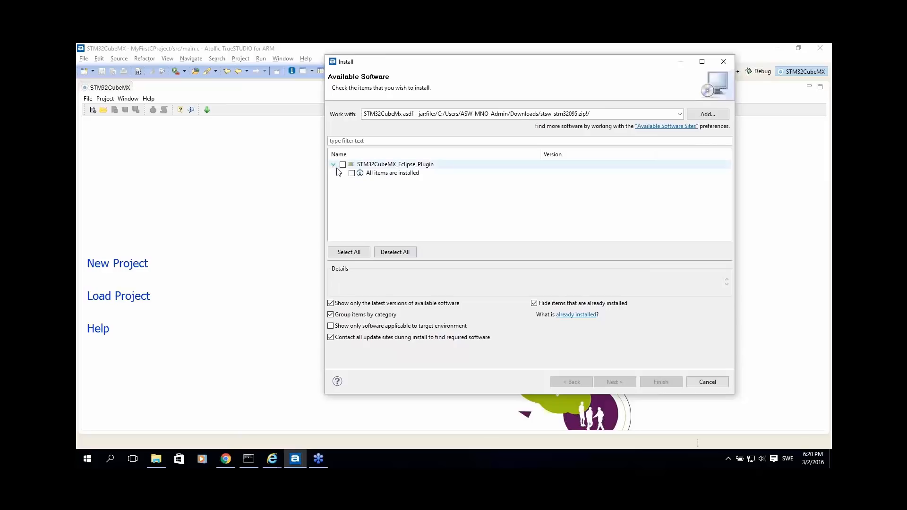
pyautogui.click(395, 164)
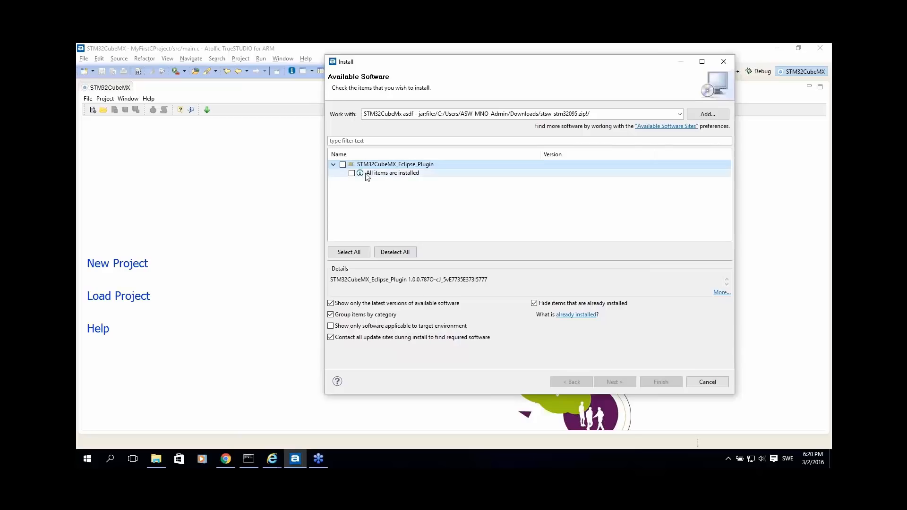
pyautogui.click(394, 164)
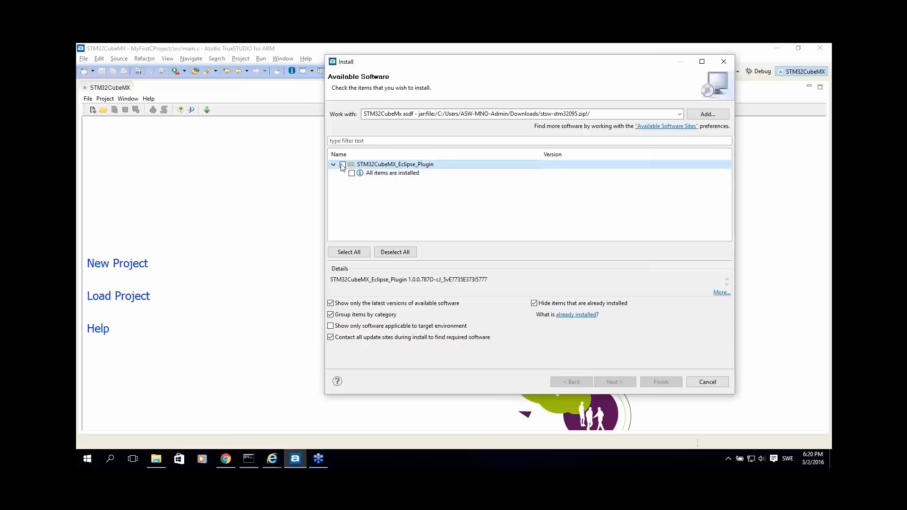
pyautogui.click(343, 164)
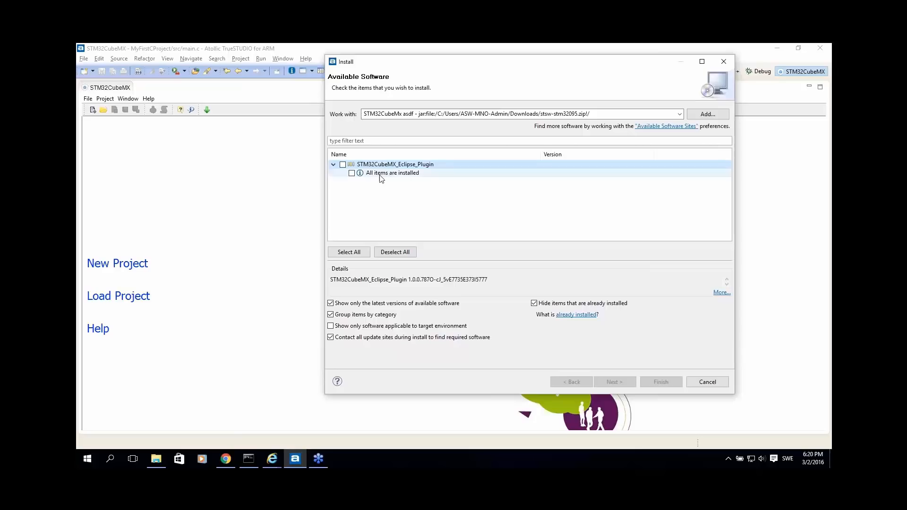
pyautogui.click(392, 173)
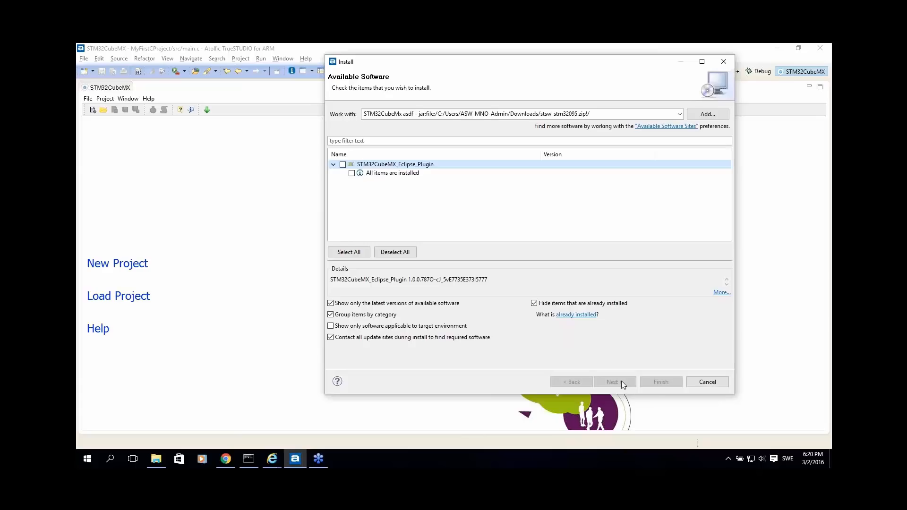
pyautogui.moveTo(624, 386)
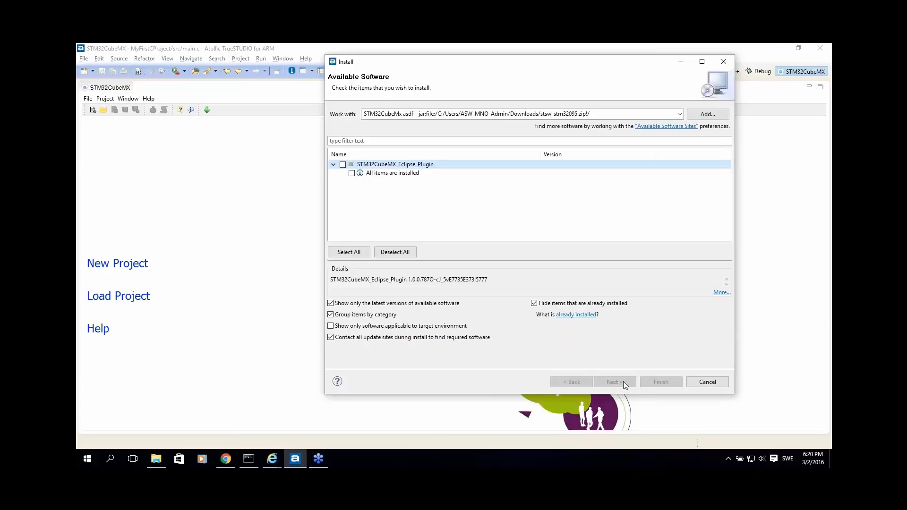
pyautogui.moveTo(621, 384)
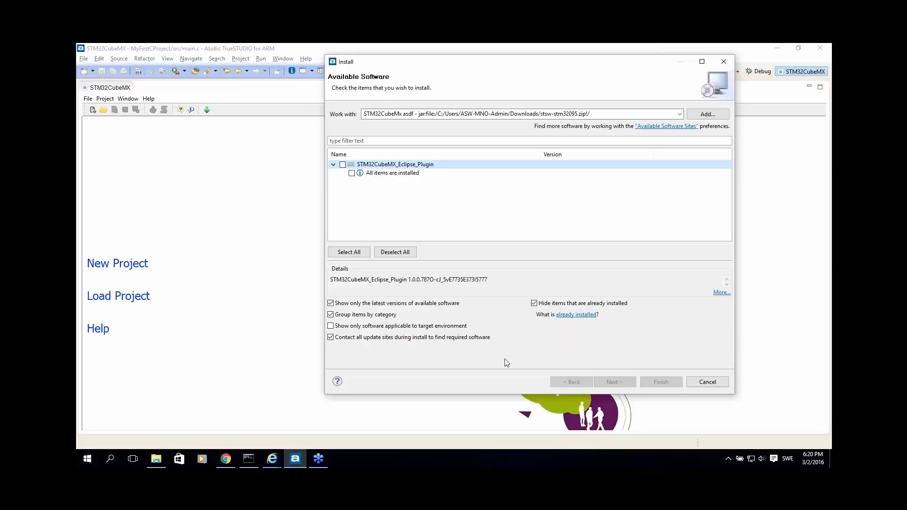
pyautogui.moveTo(496, 366)
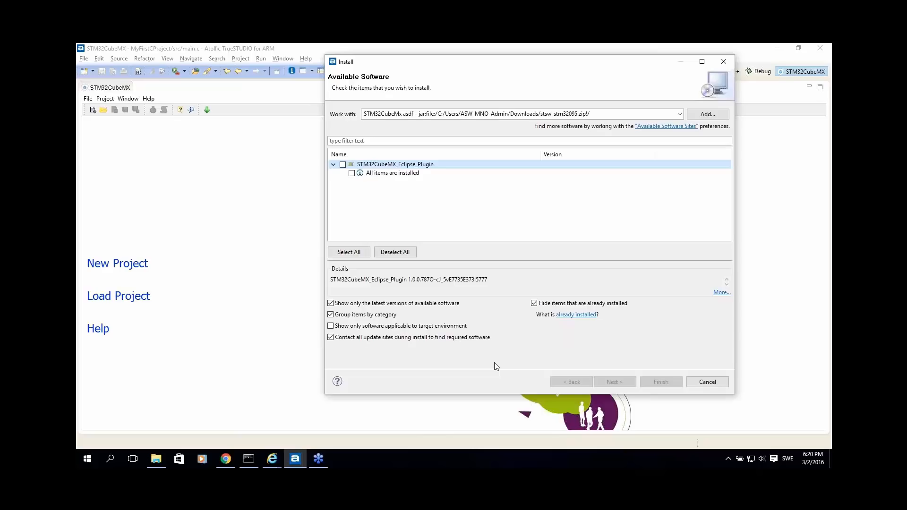
pyautogui.moveTo(491, 369)
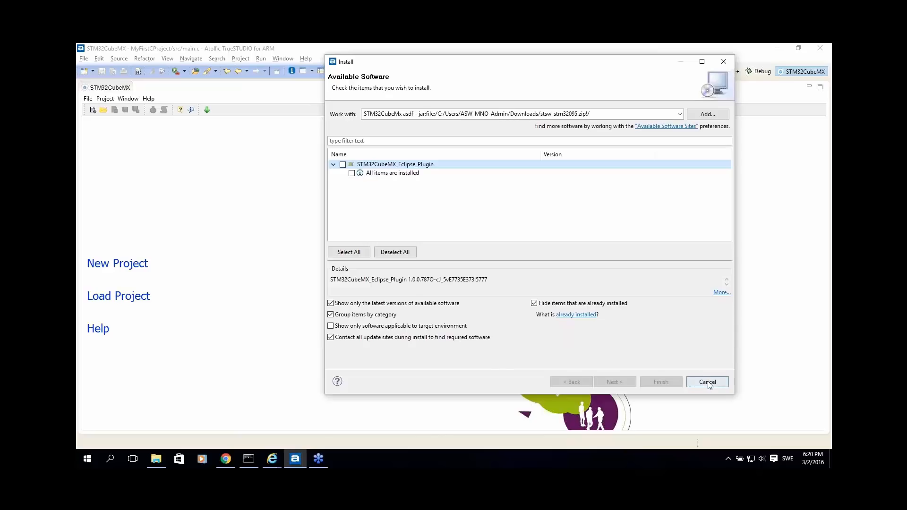
# Step: Cancel the install wizard, then open and dismiss the Open Perspective dialog
pyautogui.click(707, 382)
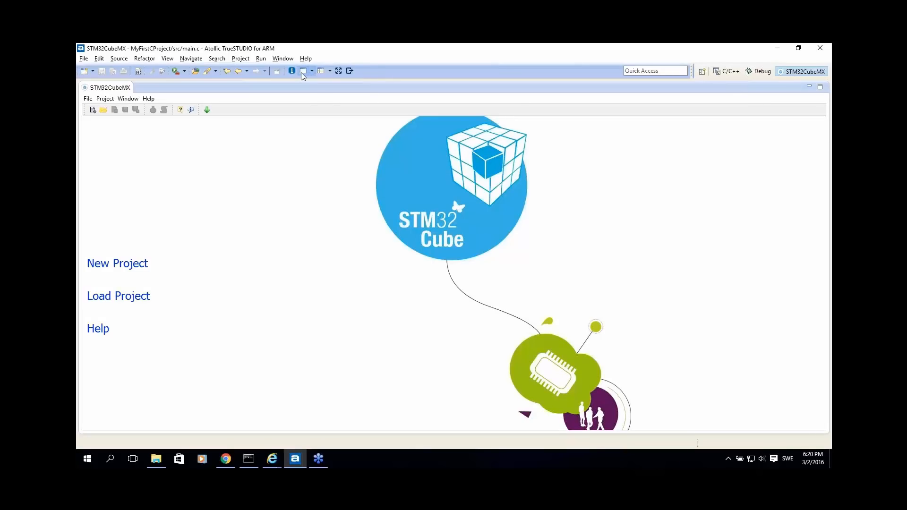
pyautogui.click(306, 71)
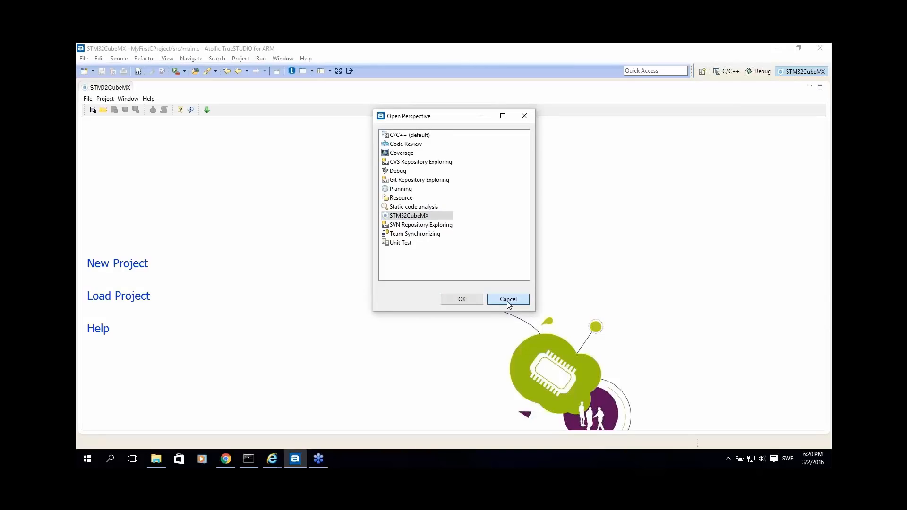
pyautogui.click(507, 299)
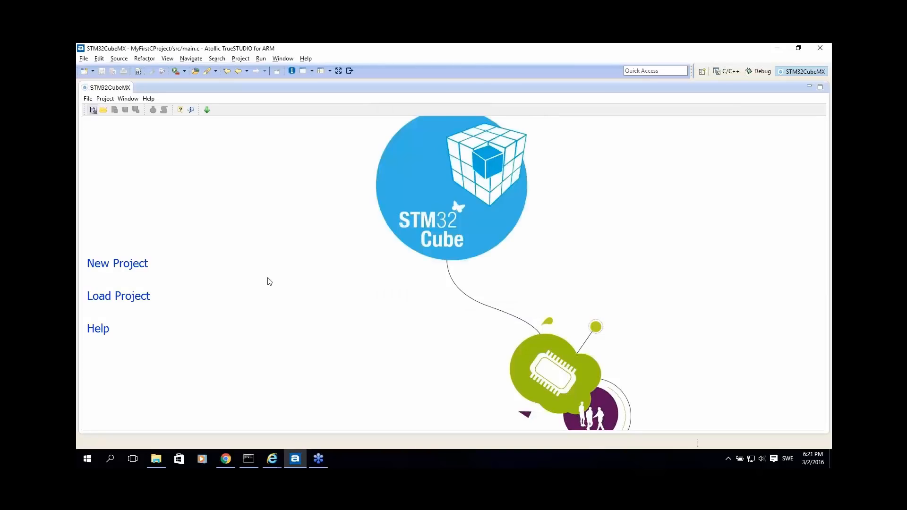
pyautogui.moveTo(446, 417)
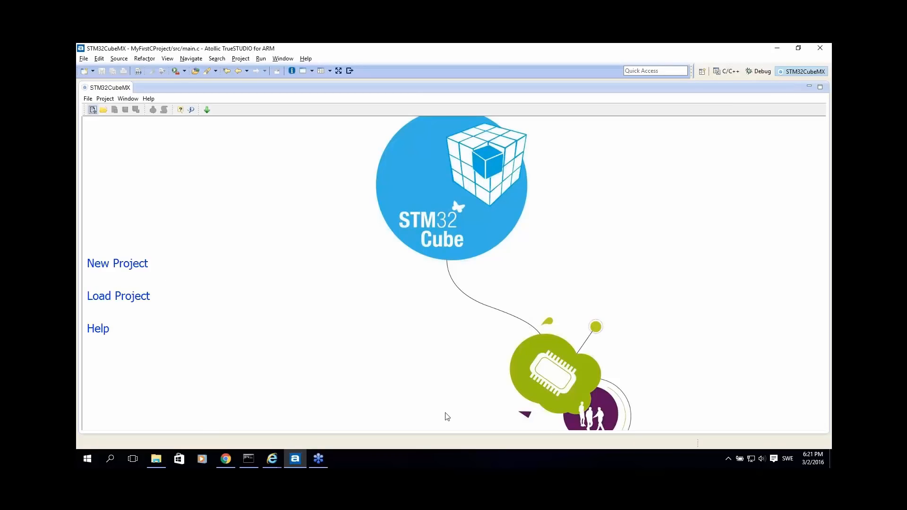
pyautogui.moveTo(406, 399)
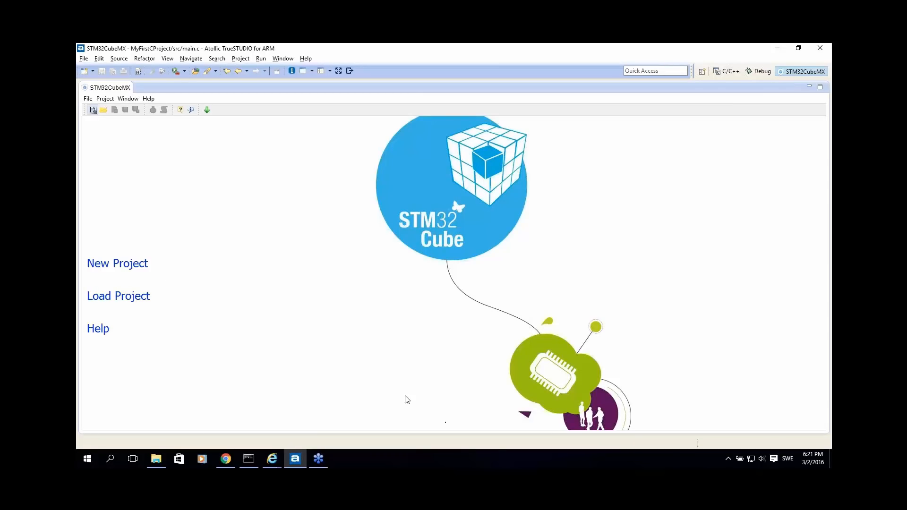
pyautogui.moveTo(388, 356)
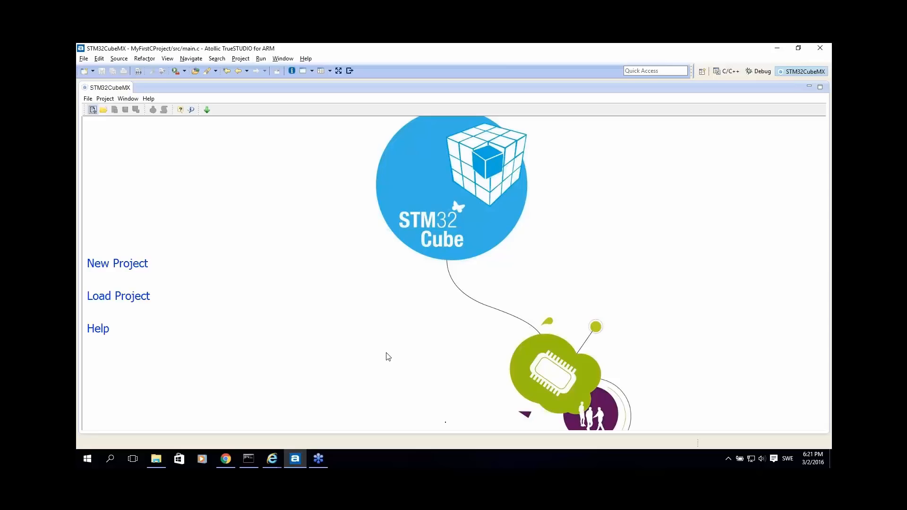
pyautogui.moveTo(250, 238)
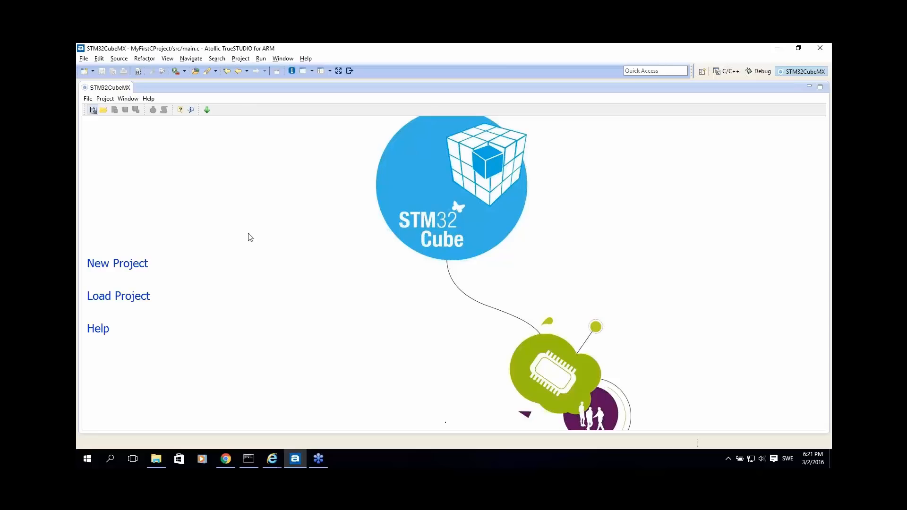
pyautogui.moveTo(234, 181)
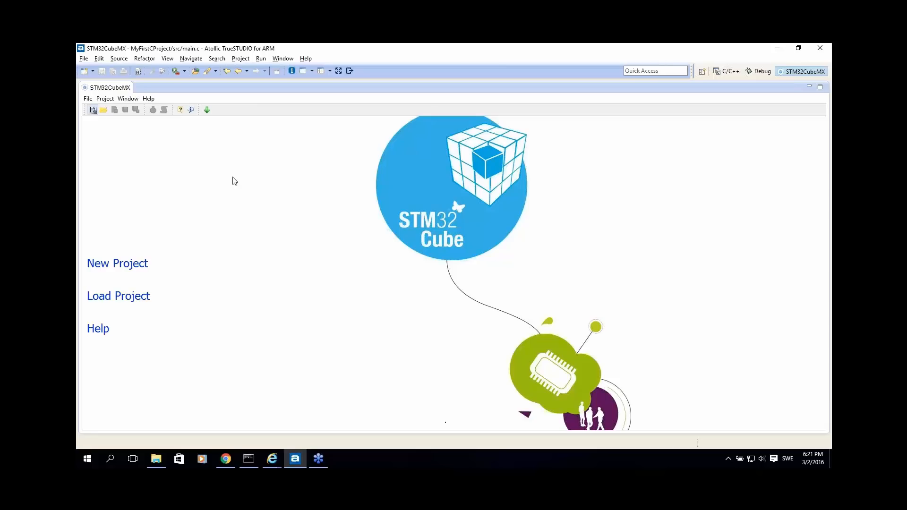
pyautogui.moveTo(213, 180)
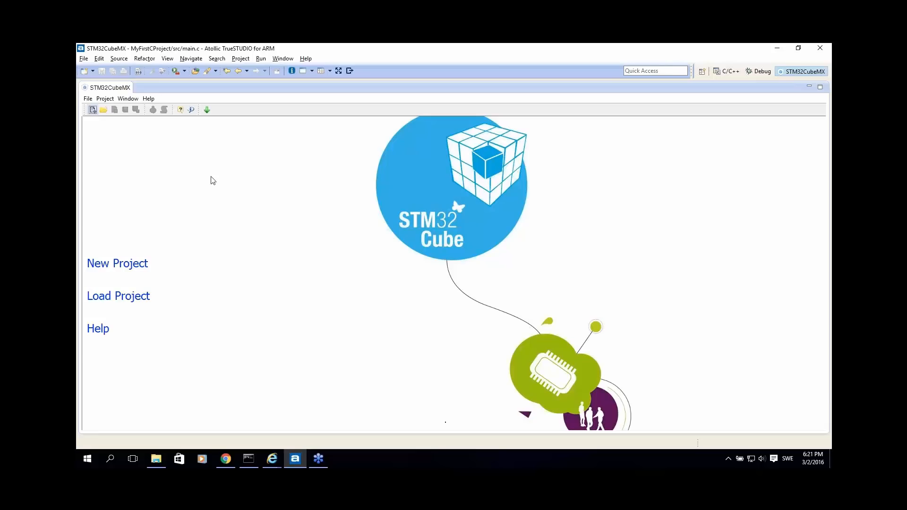
pyautogui.moveTo(241, 256)
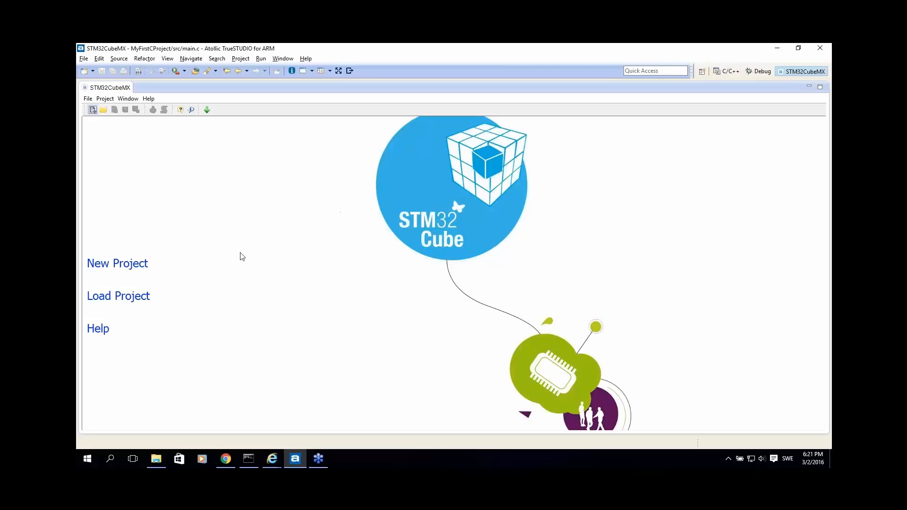
pyautogui.moveTo(118, 264)
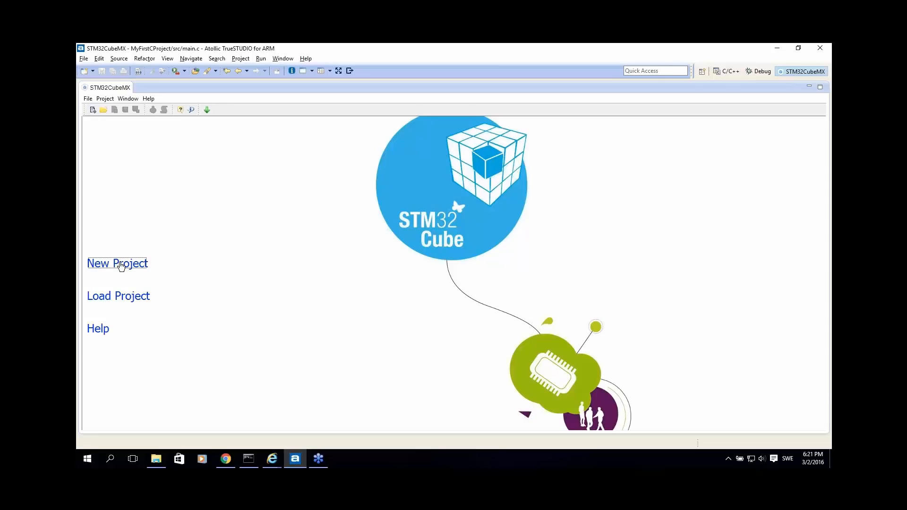
# Step: Click New Project on the STM32CubeMX start page
pyautogui.click(117, 263)
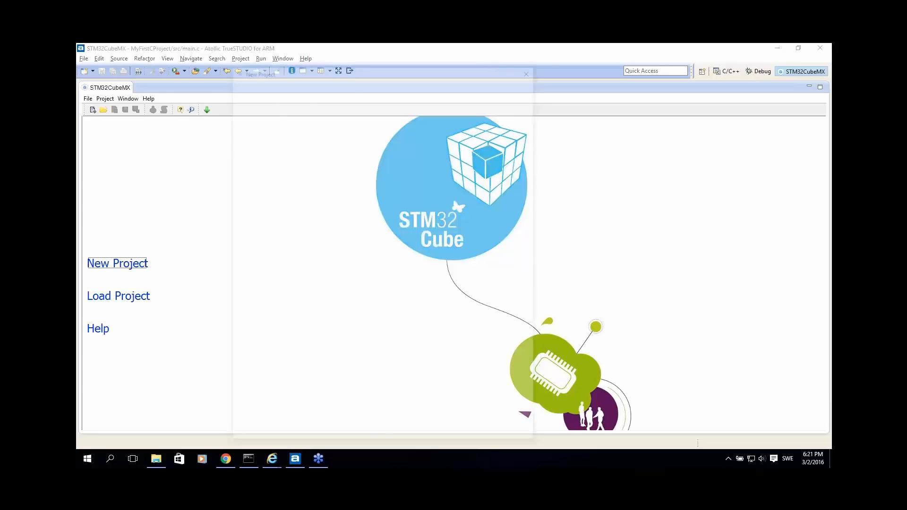
pyautogui.click(118, 263)
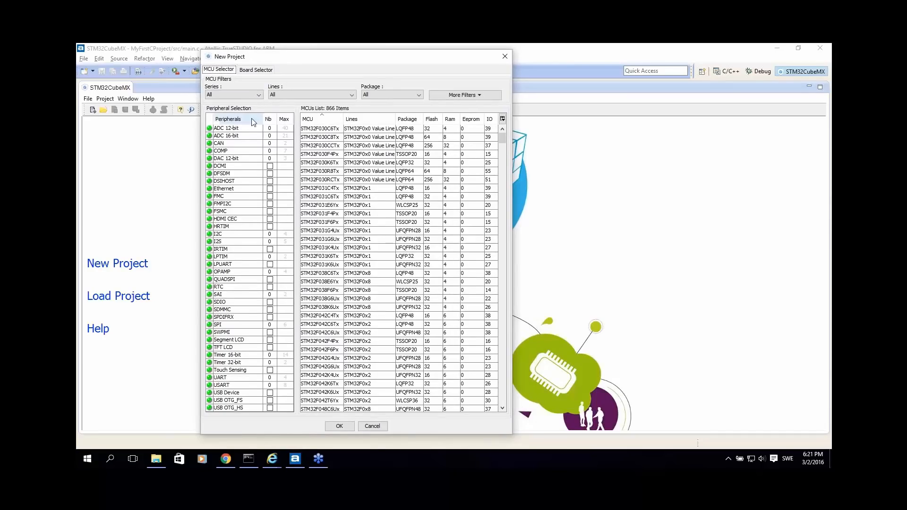
pyautogui.moveTo(251, 392)
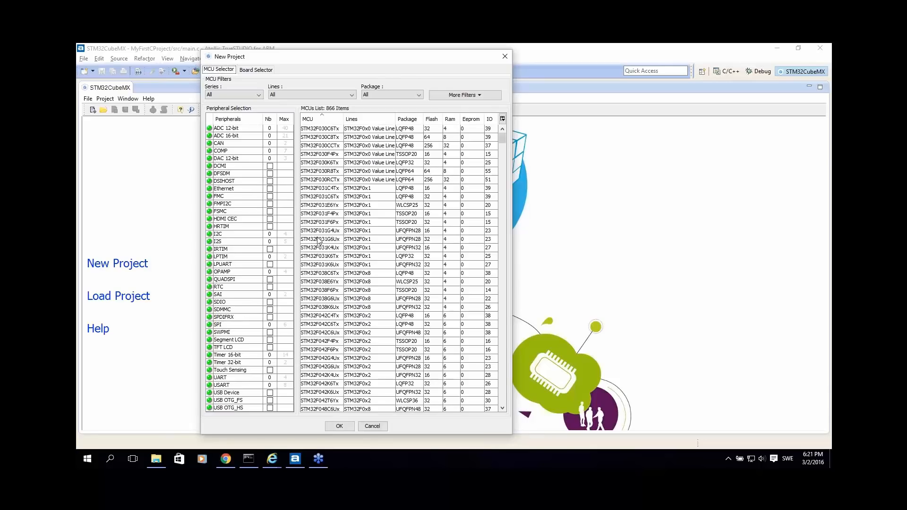
pyautogui.moveTo(319, 223)
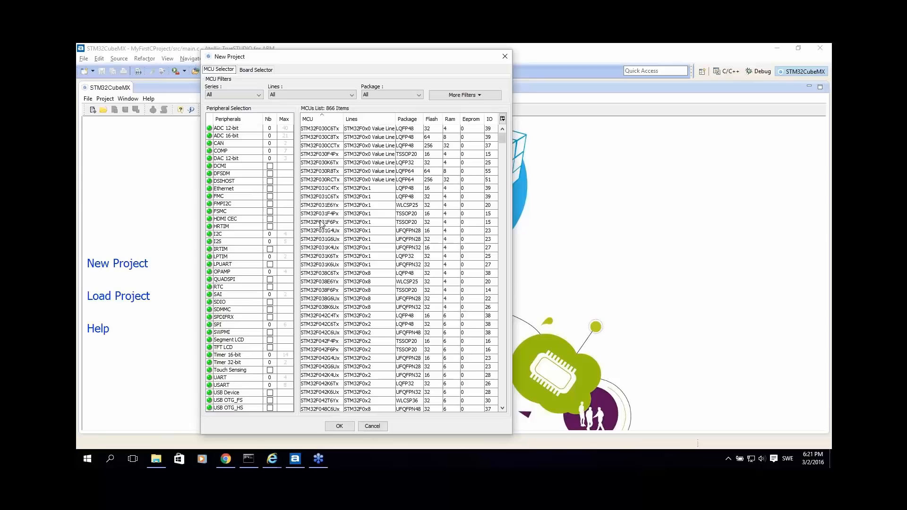
pyautogui.moveTo(269, 251)
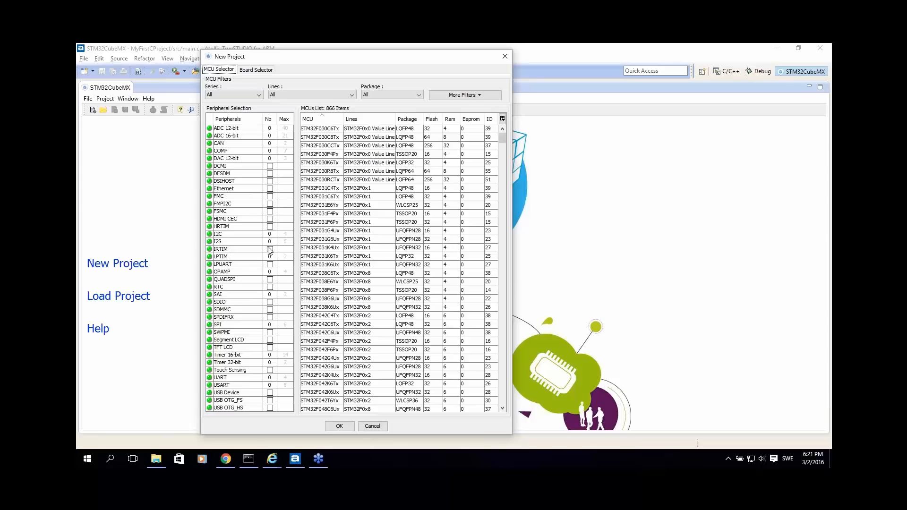
pyautogui.click(219, 242)
pyautogui.write('5')
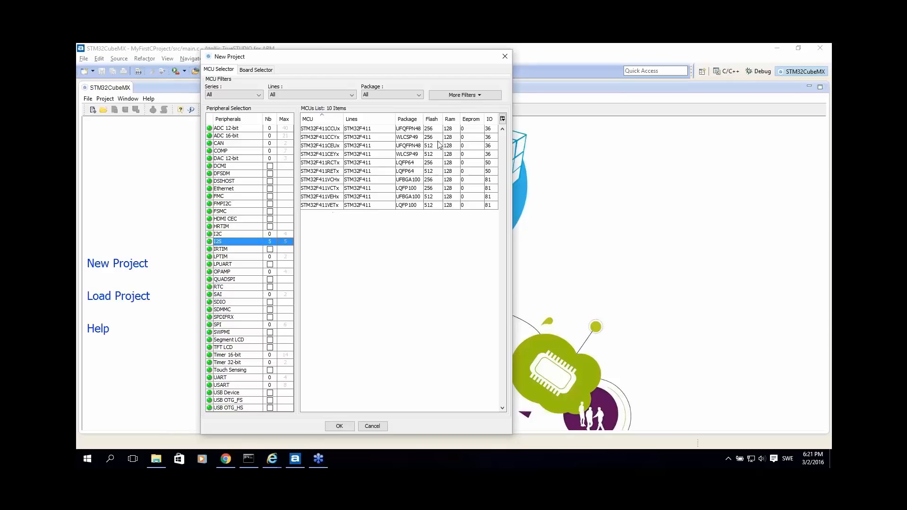
pyautogui.moveTo(441, 143)
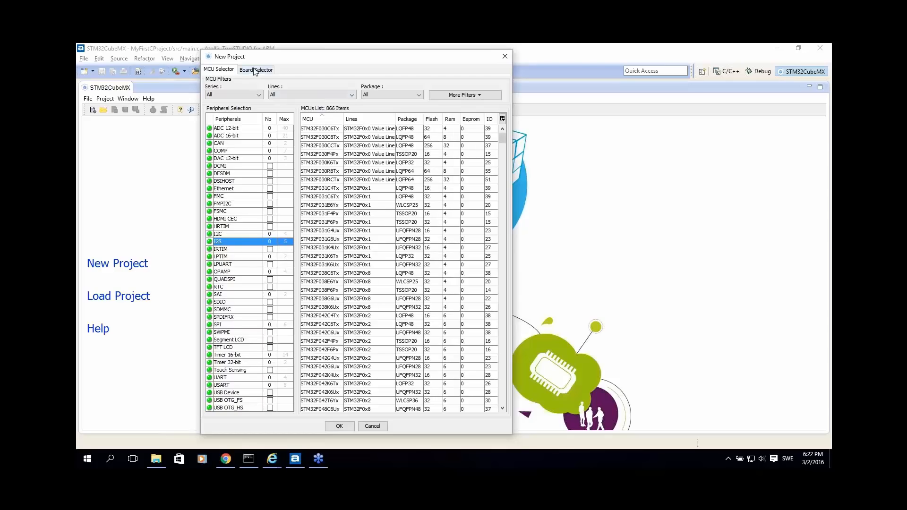
# Step: In Board Selector, filter Discovery/STM32F4, pick STM32F4DISCOVERY and create the project
pyautogui.click(256, 70)
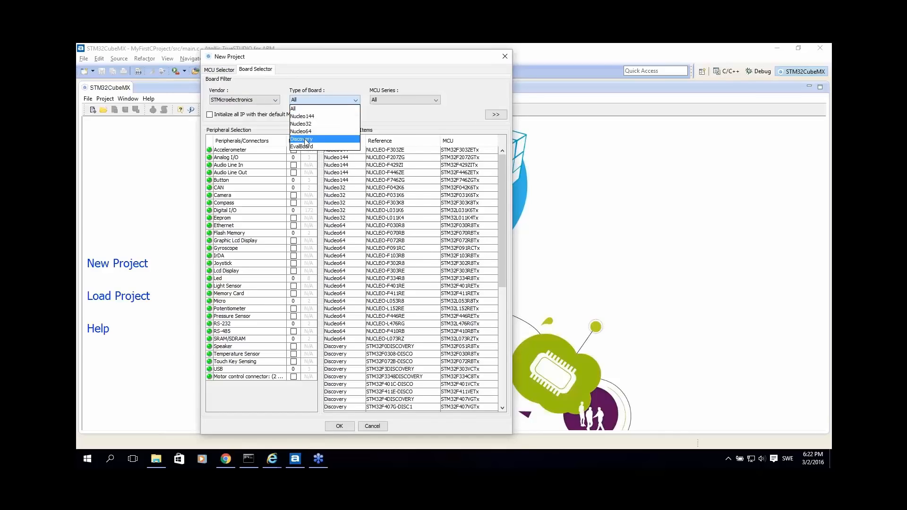
pyautogui.click(301, 139)
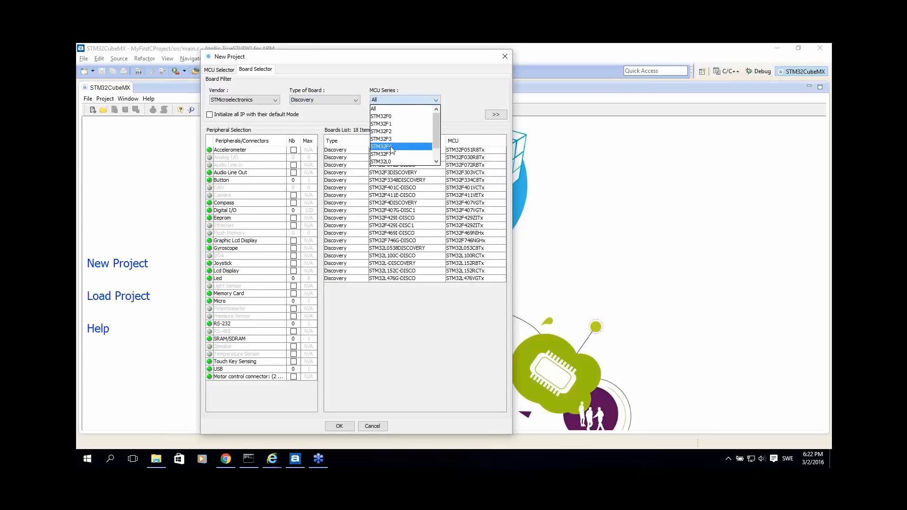
pyautogui.click(382, 146)
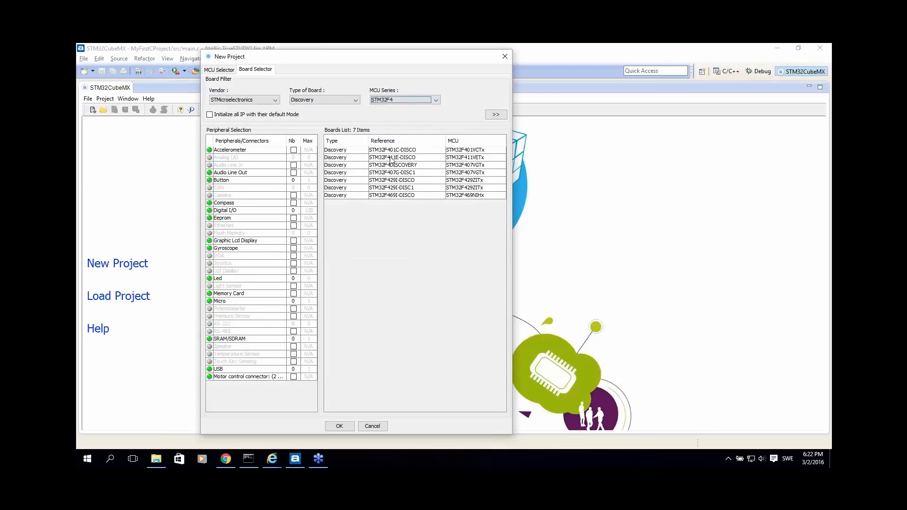
pyautogui.click(393, 165)
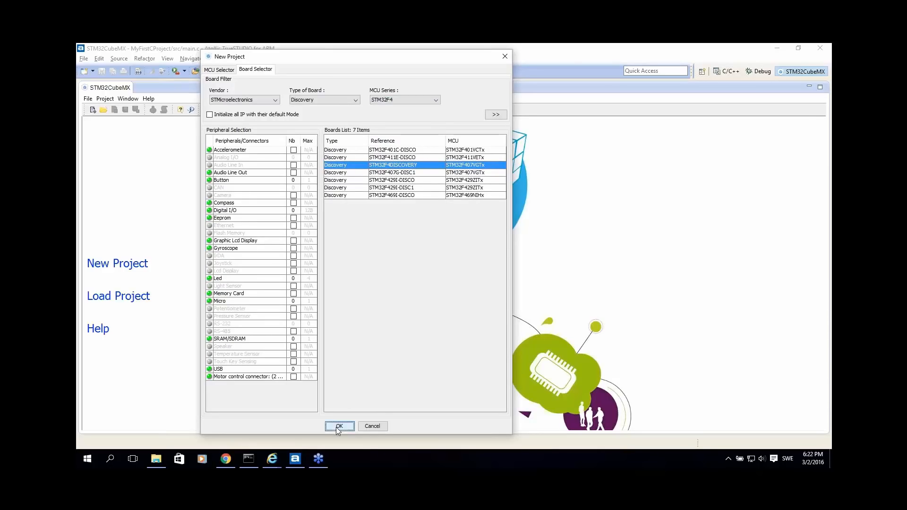
pyautogui.click(340, 427)
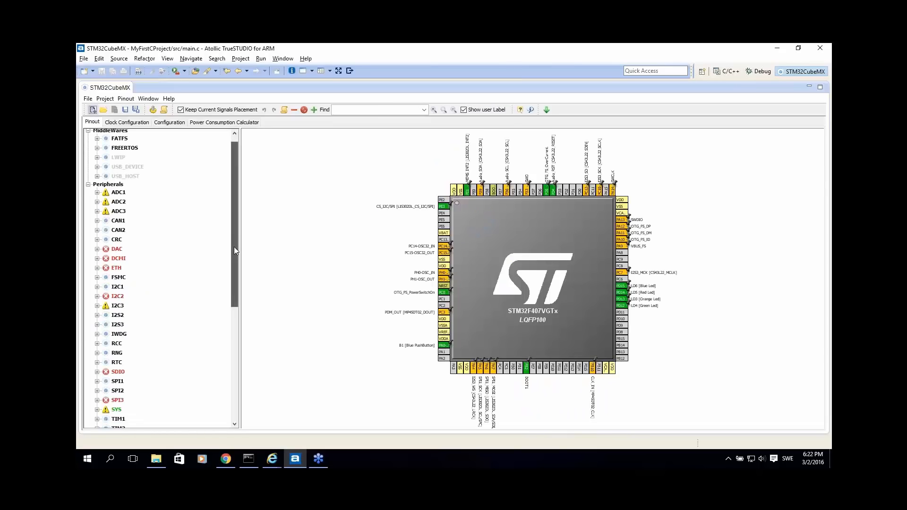
pyautogui.scroll(-3)
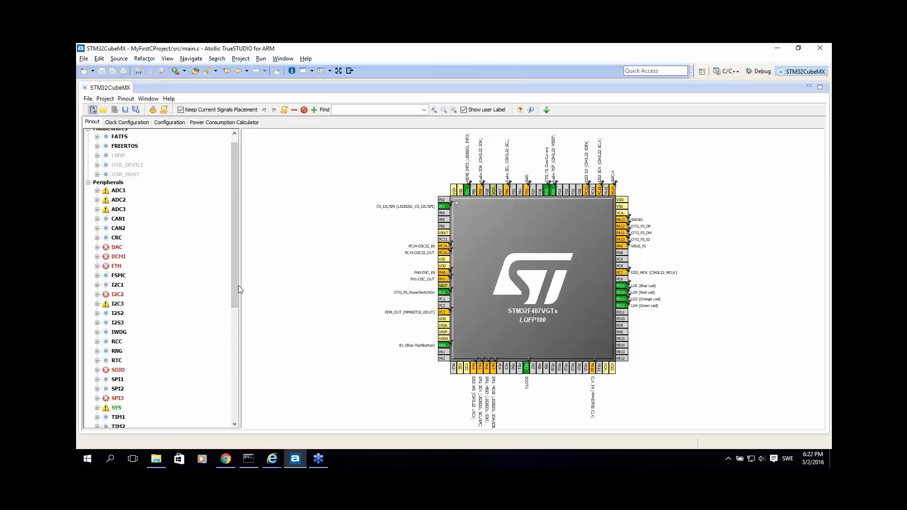
pyautogui.scroll(-3)
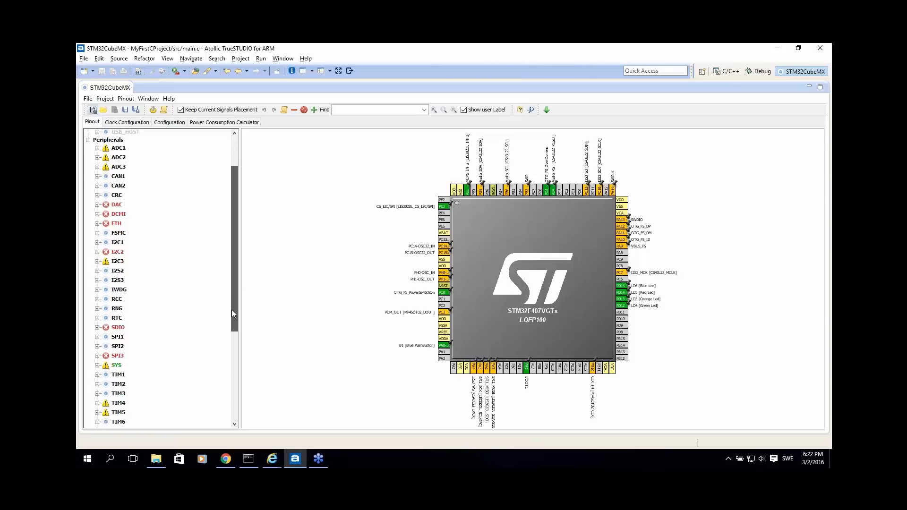
pyautogui.scroll(-3)
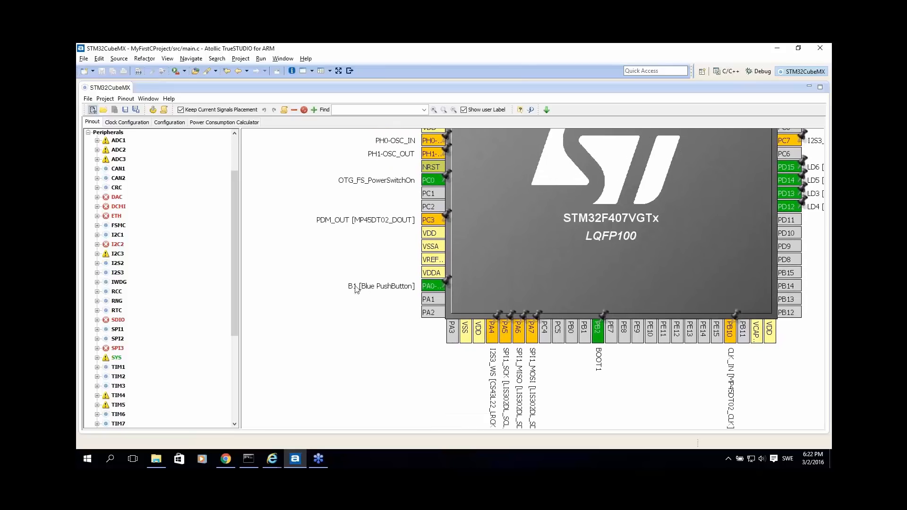
pyautogui.moveTo(425, 286)
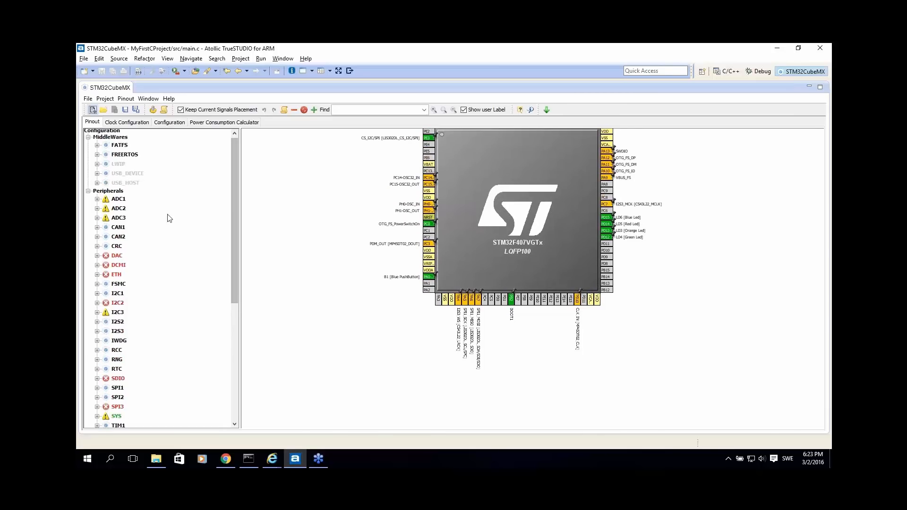
pyautogui.moveTo(103, 217)
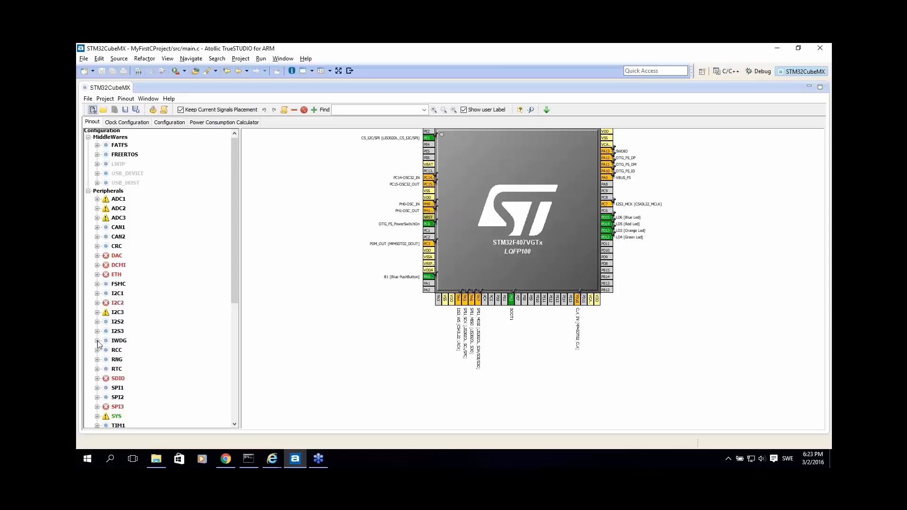
# Step: Activate TIM6 with One Pulse Mode and view the Configuration tab
pyautogui.scroll(-3)
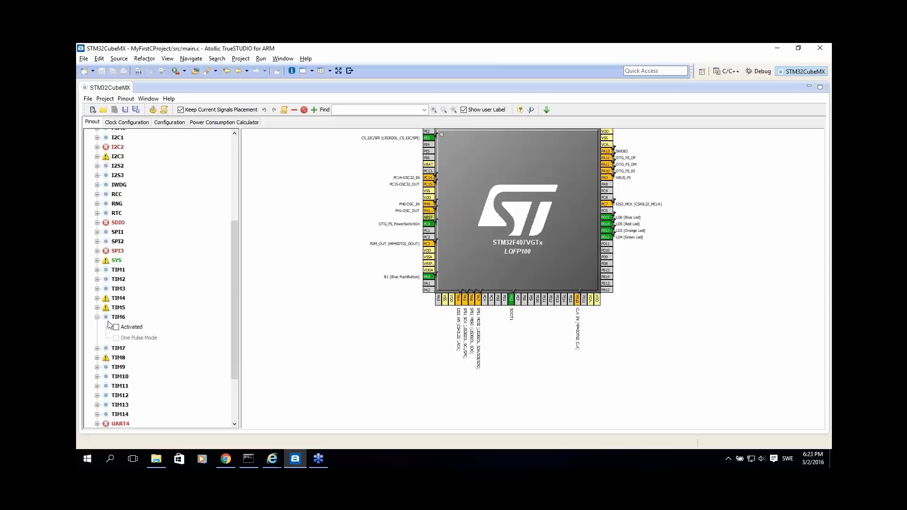
pyautogui.click(115, 327)
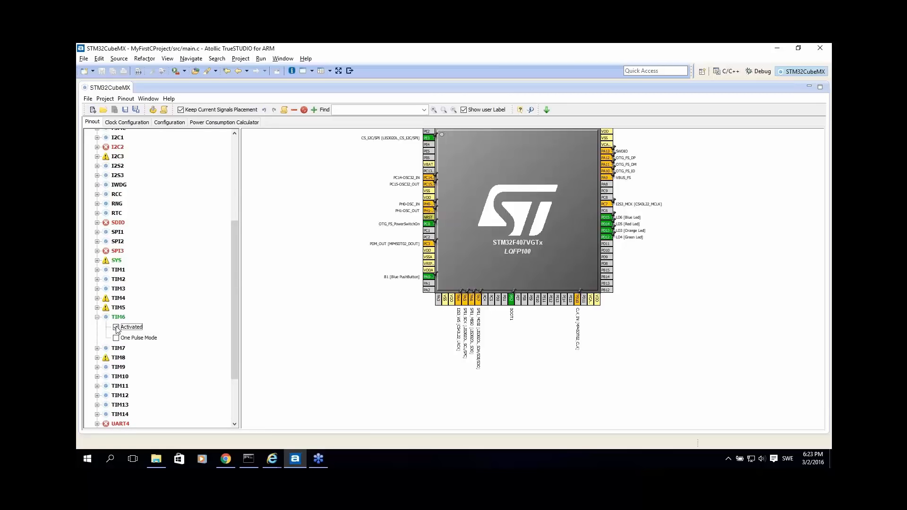
pyautogui.click(116, 338)
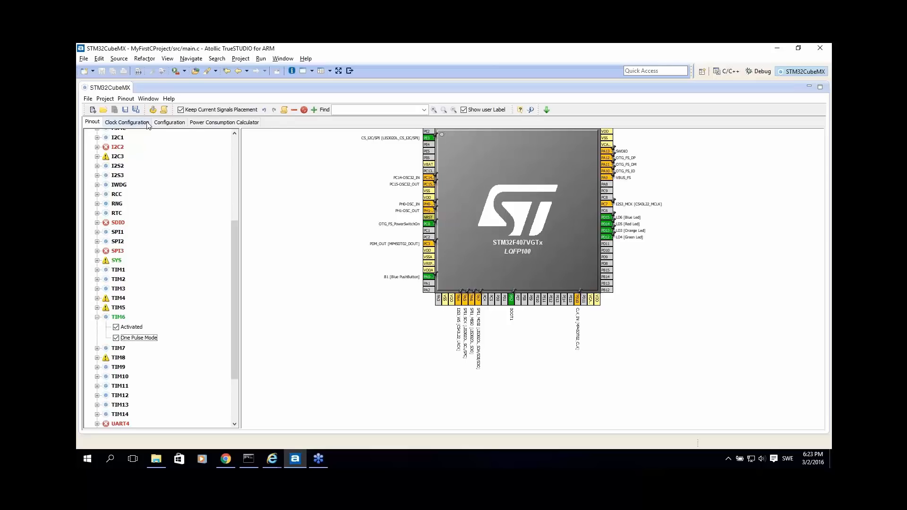
pyautogui.click(169, 121)
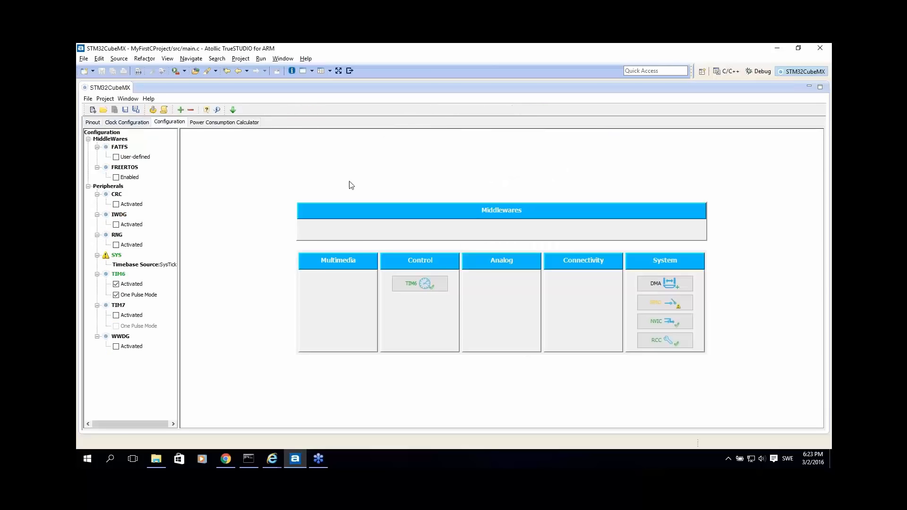
pyautogui.click(420, 284)
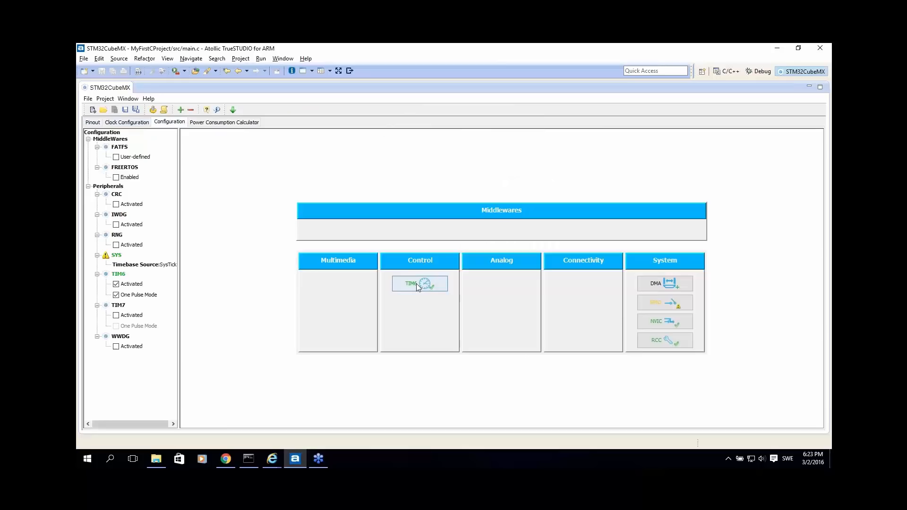
pyautogui.click(419, 283)
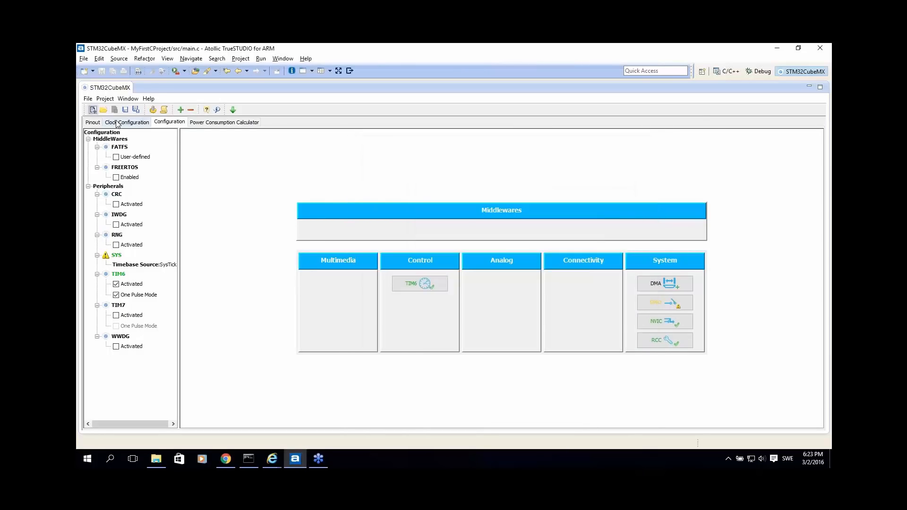
# Step: Inspect the Clock Configuration diagram, then go back to the Pinout view
pyautogui.click(127, 122)
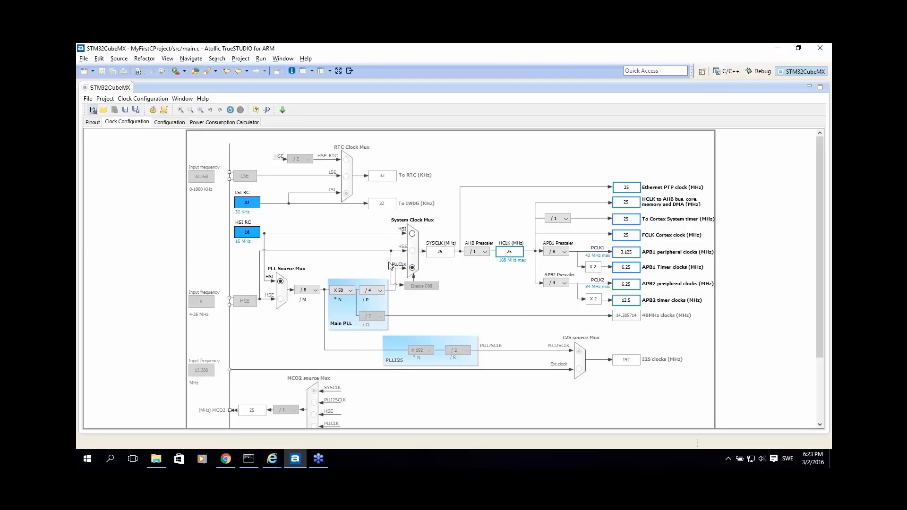
pyautogui.moveTo(517, 277)
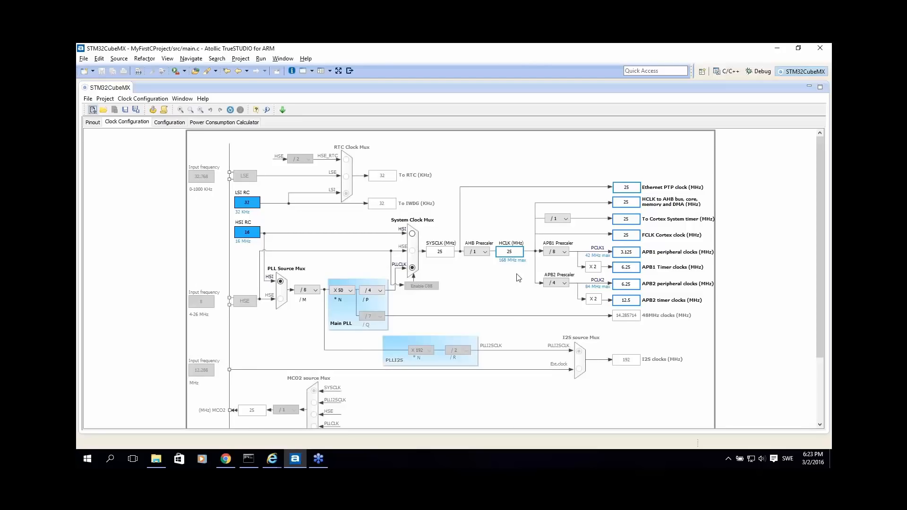
pyautogui.moveTo(492, 274)
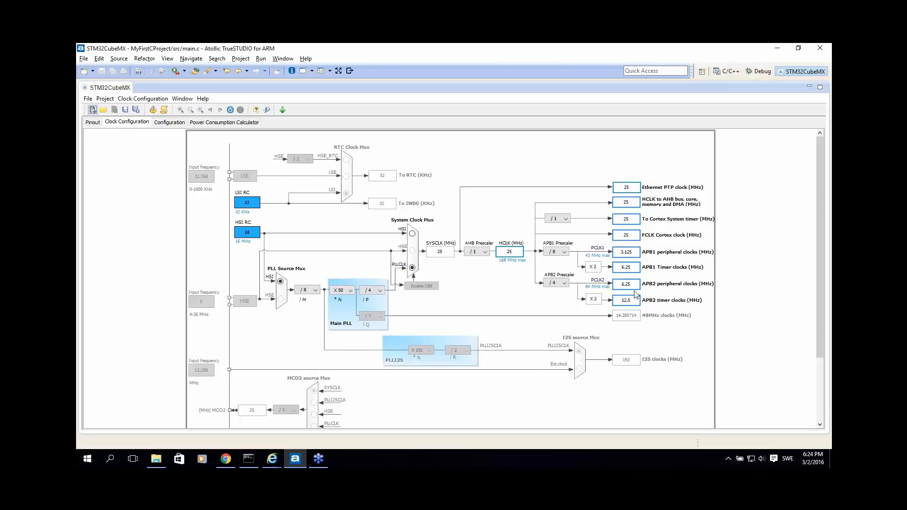
pyautogui.moveTo(90, 134)
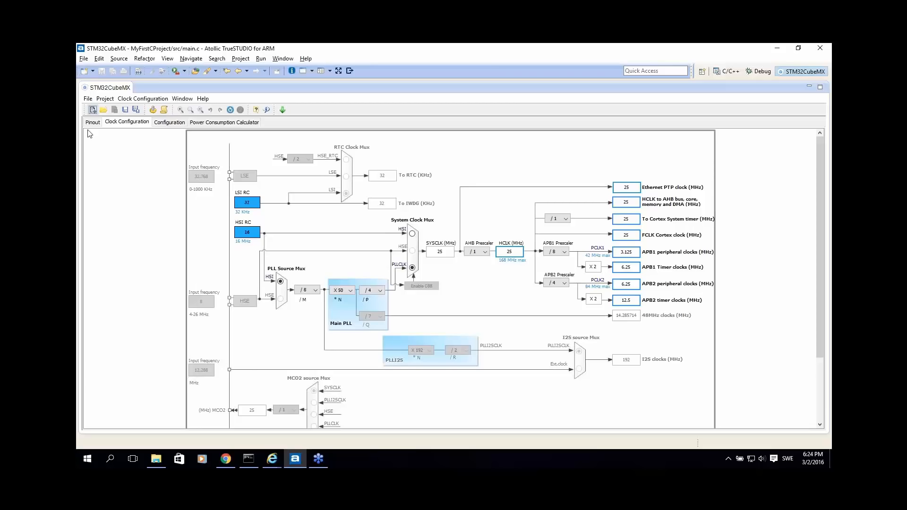
pyautogui.click(91, 122)
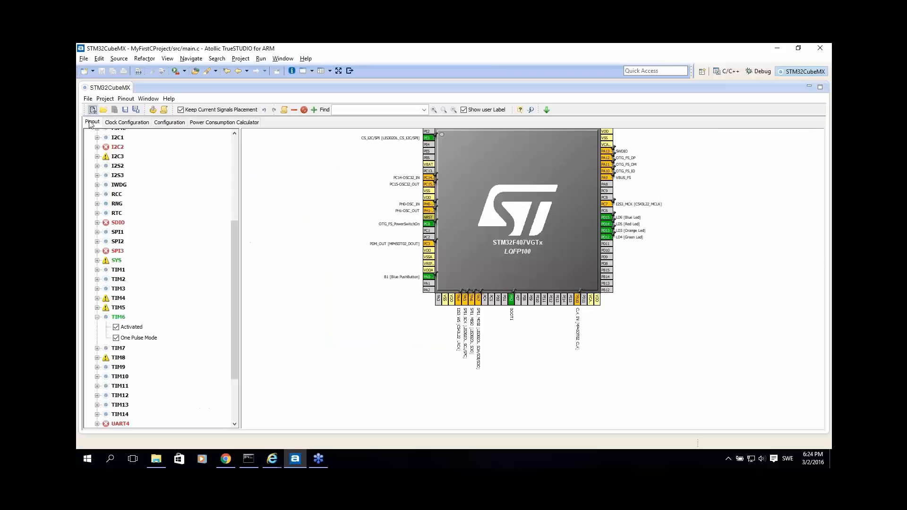
pyautogui.moveTo(389, 205)
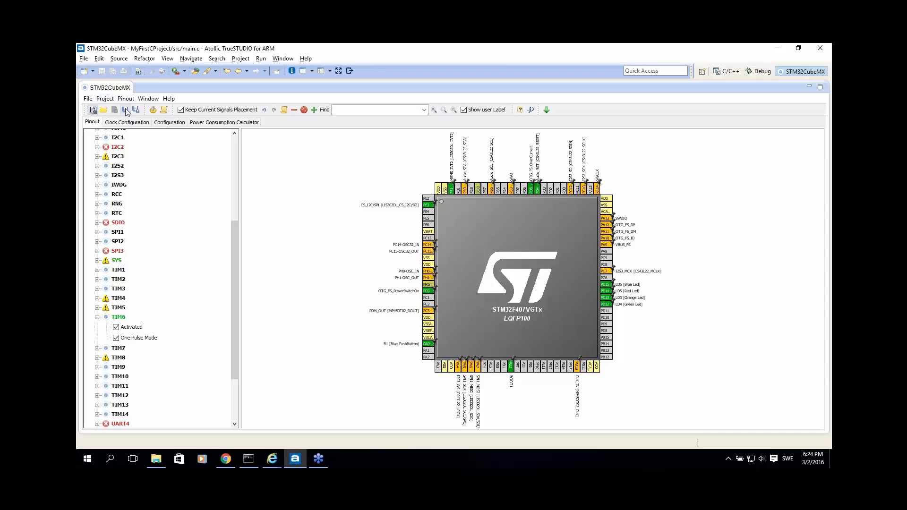
# Step: Save the CubeMX configuration as F4D_test.ioc in the Cube folder
pyautogui.click(126, 109)
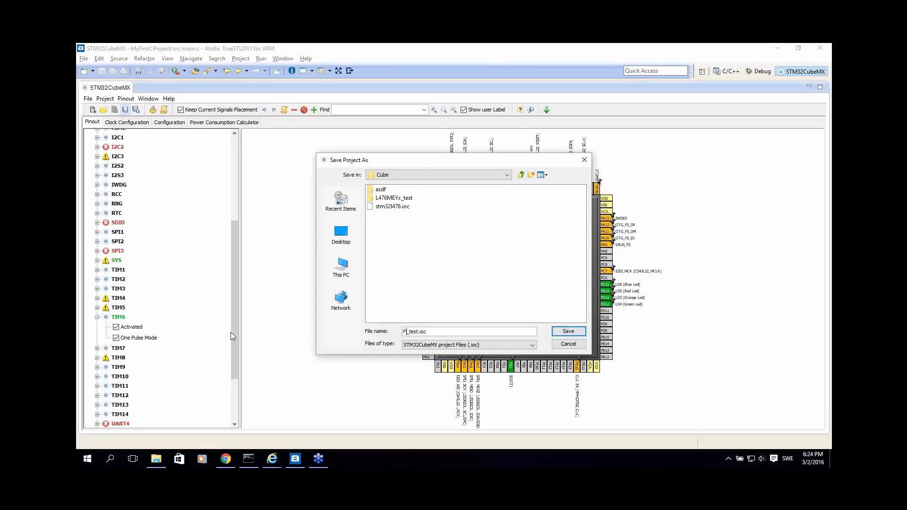
pyautogui.write('4D')
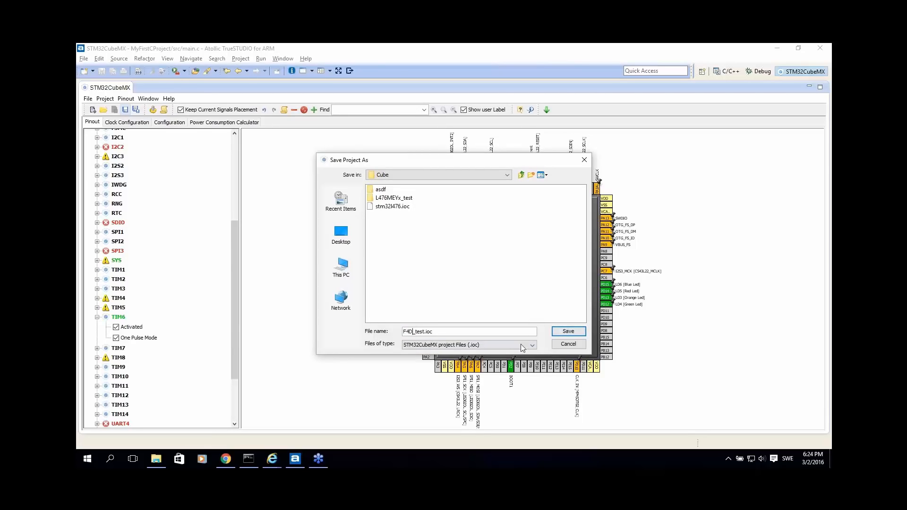
pyautogui.click(567, 331)
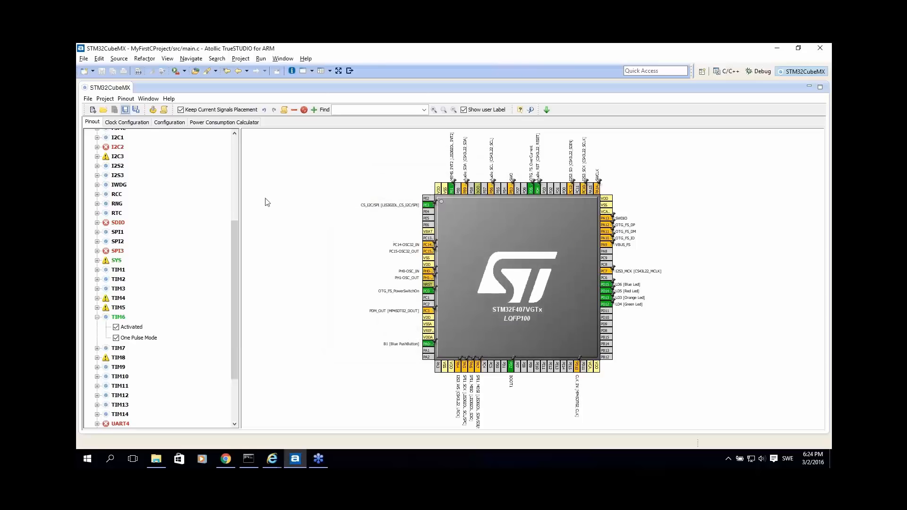
pyautogui.click(104, 99)
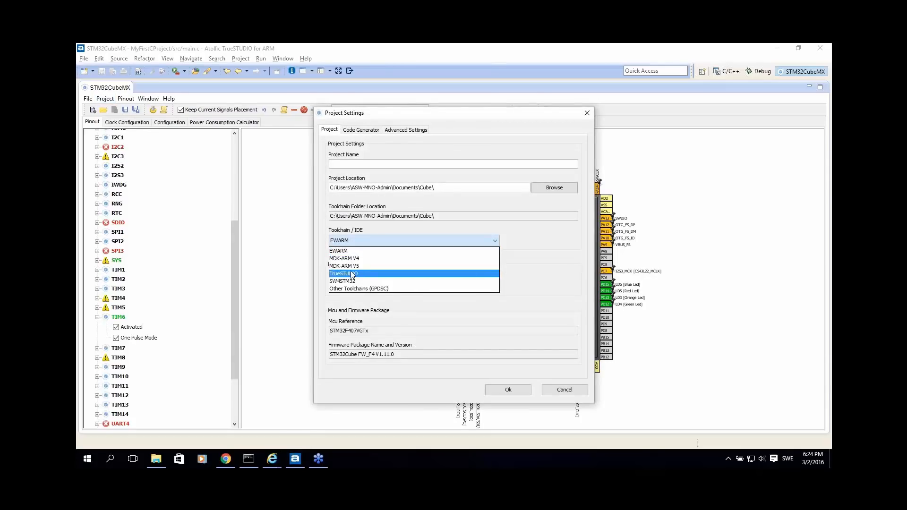
# Step: Target the TrueSTUDIO toolchain and name the project F4D_test, checking its location path
pyautogui.click(343, 273)
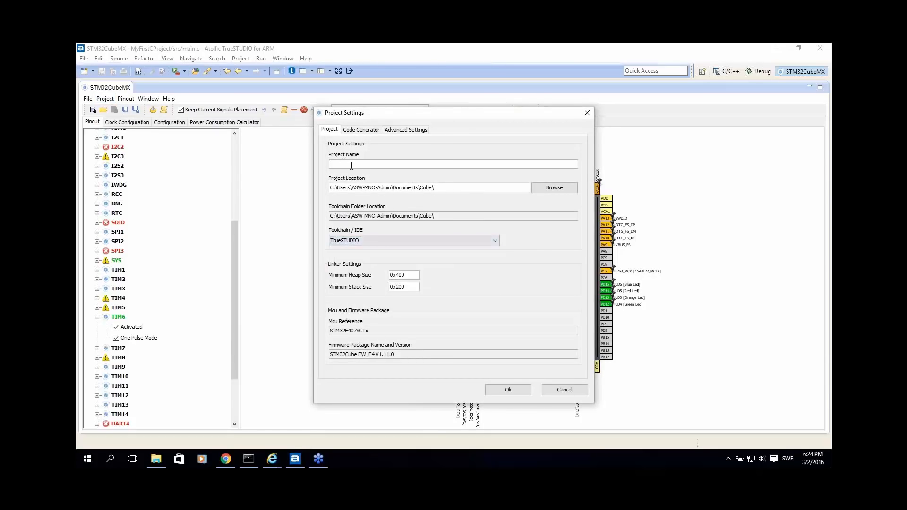
pyautogui.write('F4D_te')
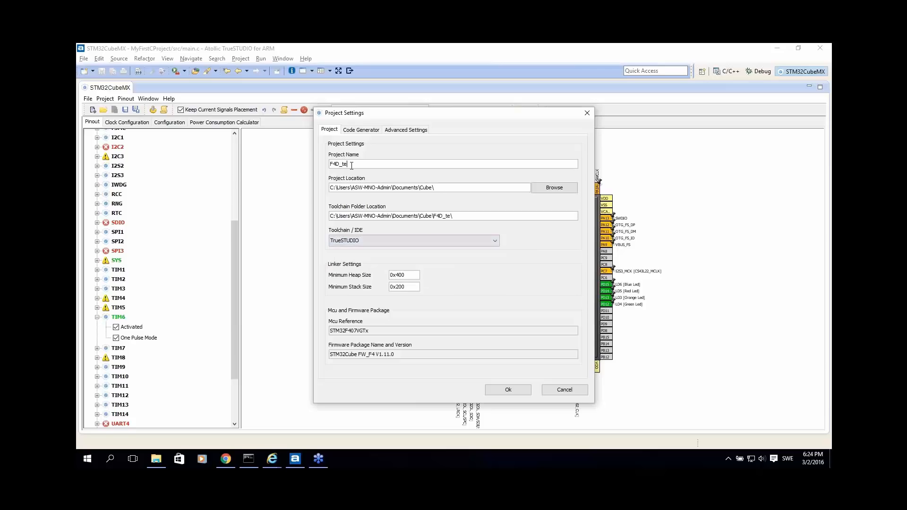
pyautogui.write('st')
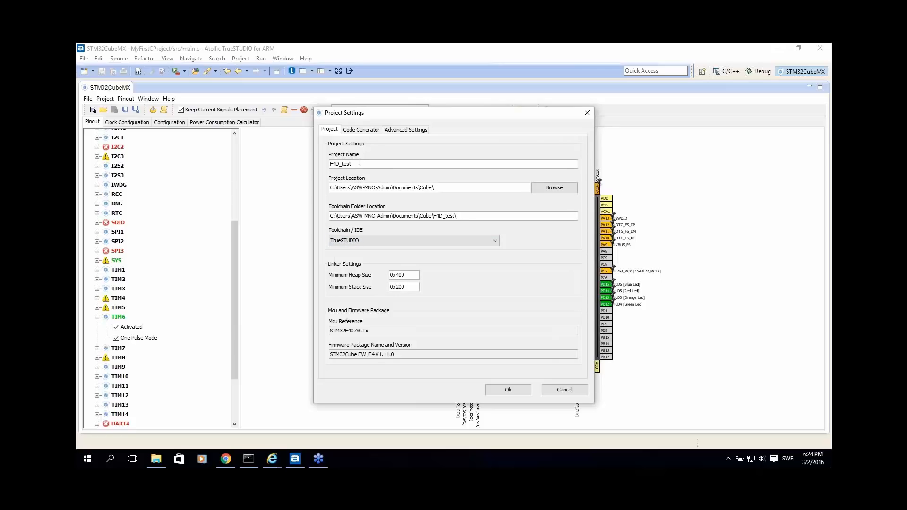
pyautogui.moveTo(412, 185)
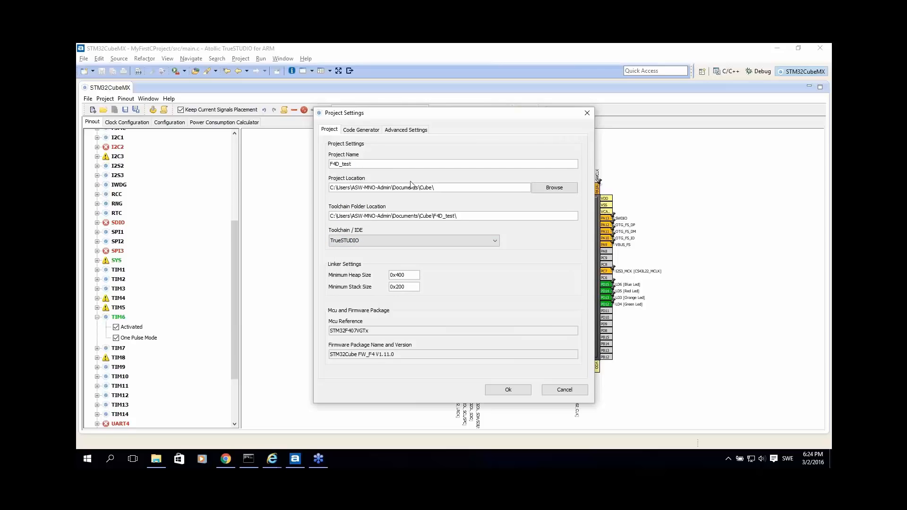
pyautogui.tripleClick(428, 187)
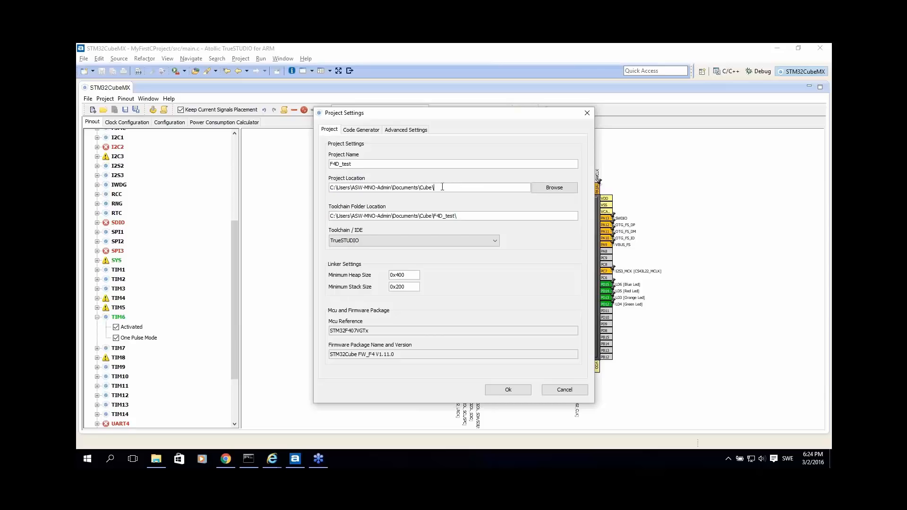
pyautogui.tripleClick(428, 187)
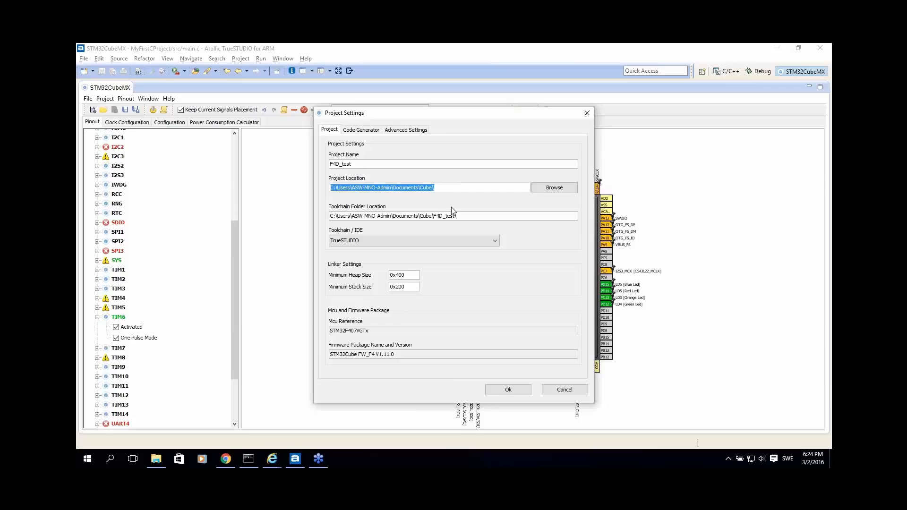
pyautogui.click(393, 215)
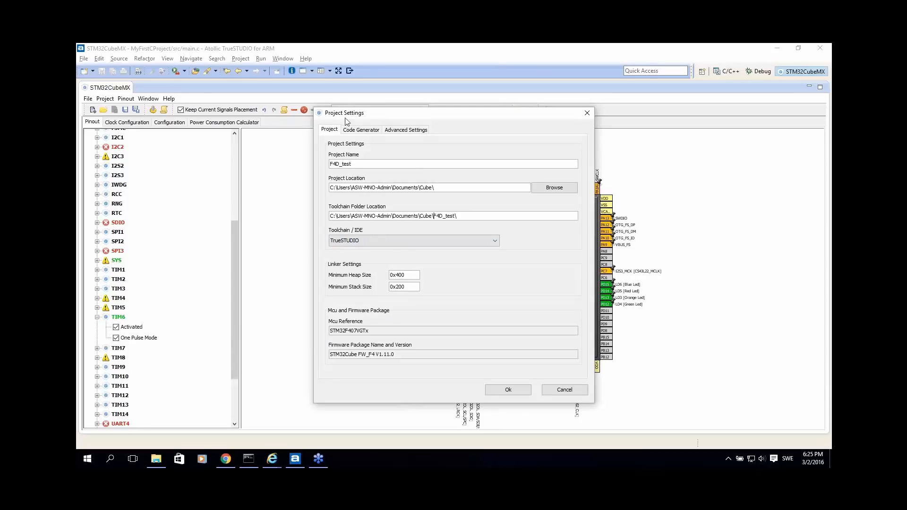
# Step: Review the Code Generator and Advanced Settings options, then confirm the project settings
pyautogui.click(361, 130)
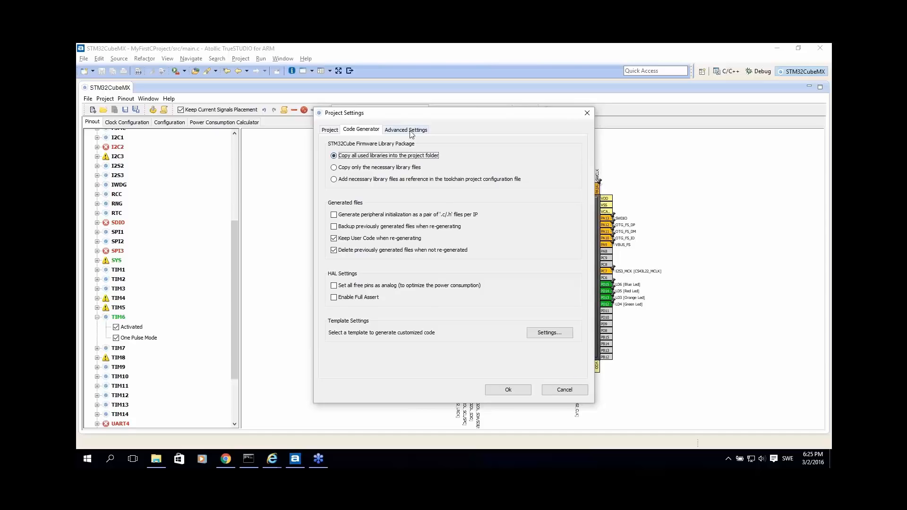
pyautogui.click(405, 129)
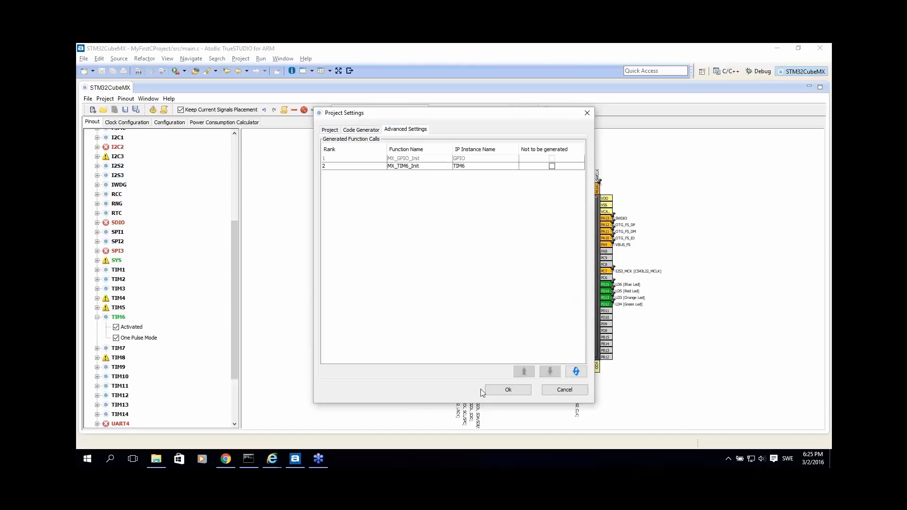
pyautogui.click(507, 389)
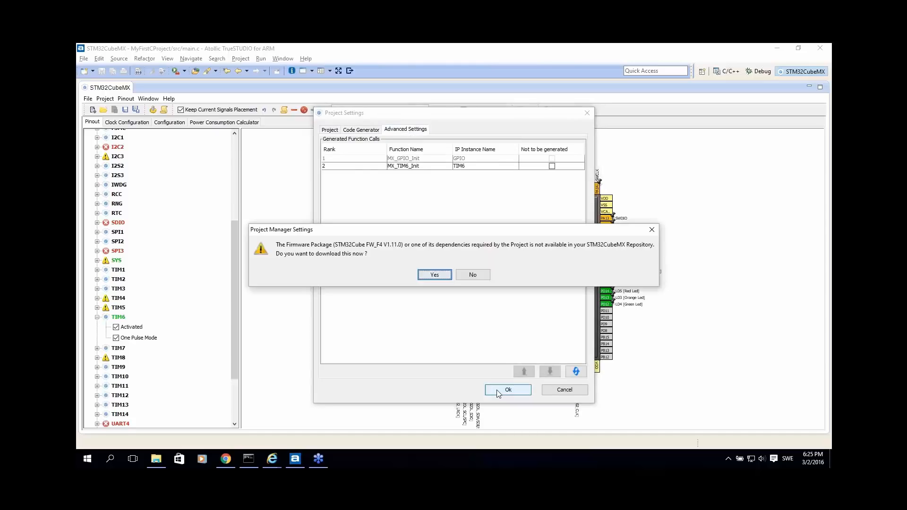
pyautogui.moveTo(403, 265)
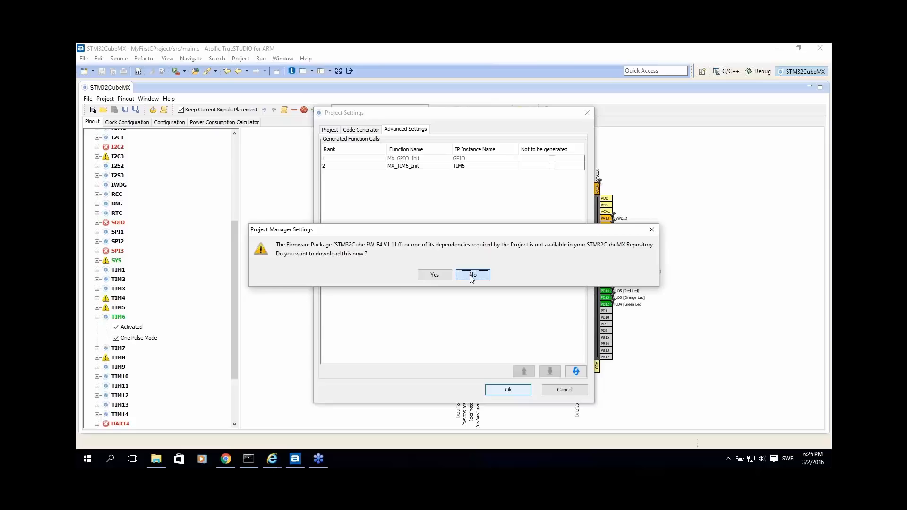
# Step: Decline the FW_F4 V1.11.0 download and cancel the Project Manager Settings dialog
pyautogui.click(472, 274)
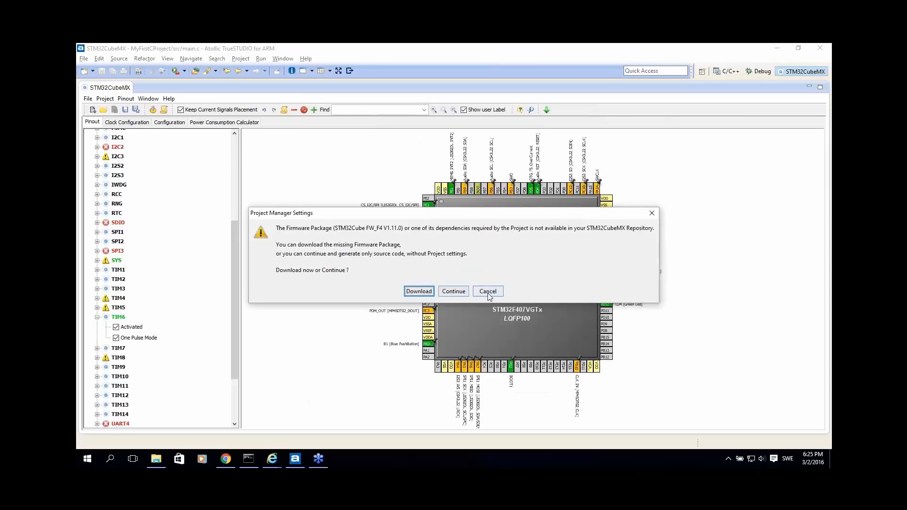
pyautogui.click(488, 291)
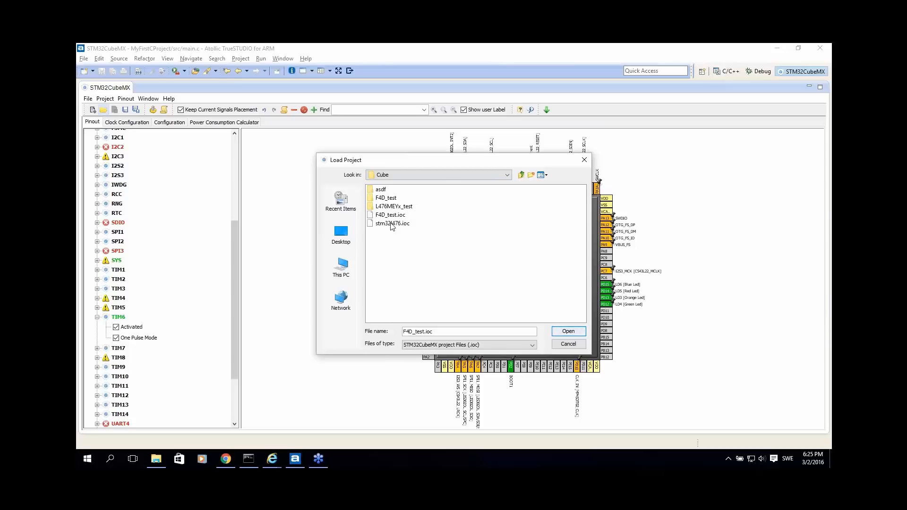
# Step: Open stm32l476.ioc and start Project > Generate Code
pyautogui.click(567, 331)
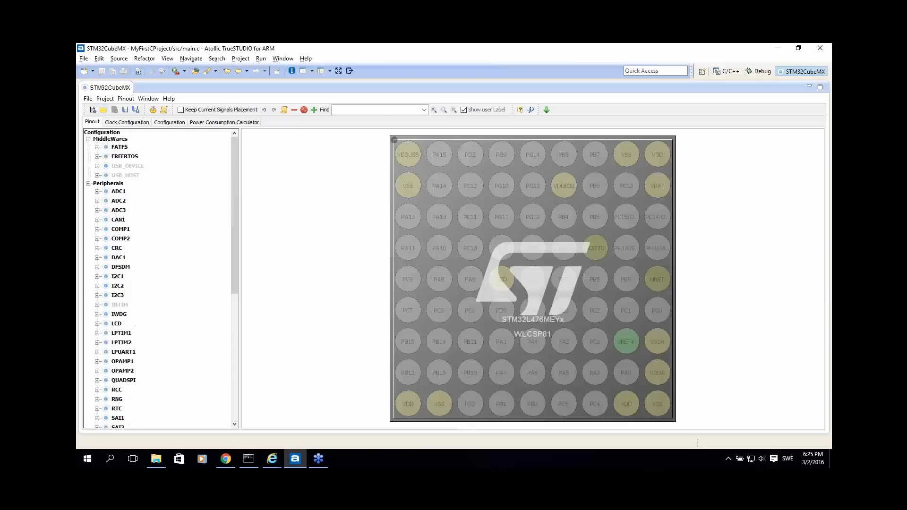
pyautogui.click(105, 99)
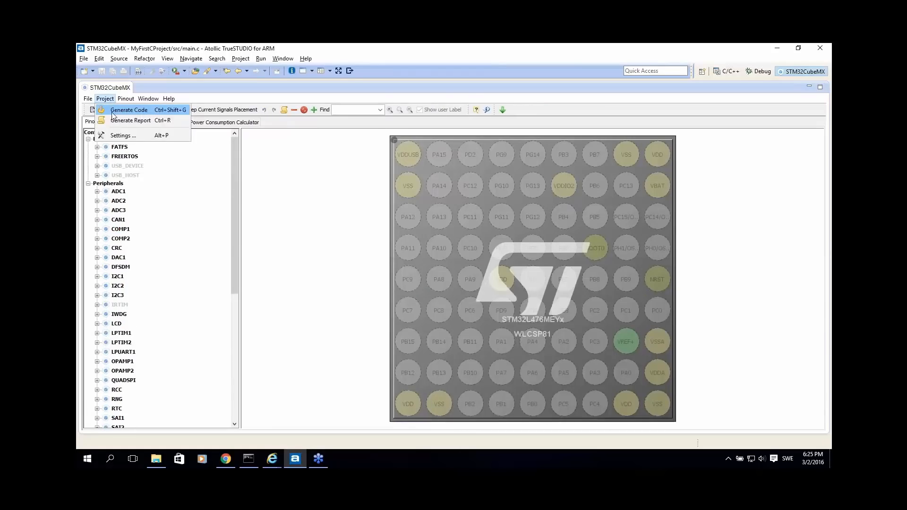
pyautogui.click(123, 135)
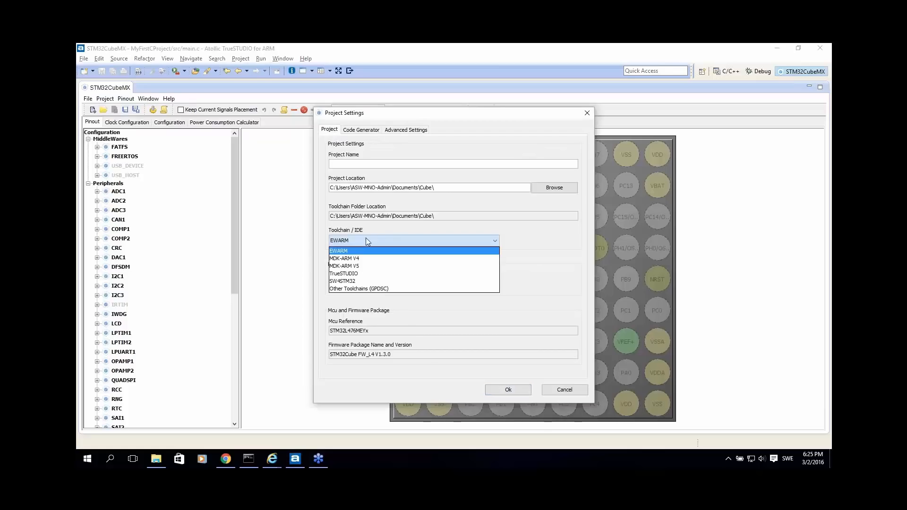
# Step: Generate the L476 code as TrueSTUDIO project 'Test' and open it in the workspace
pyautogui.click(343, 273)
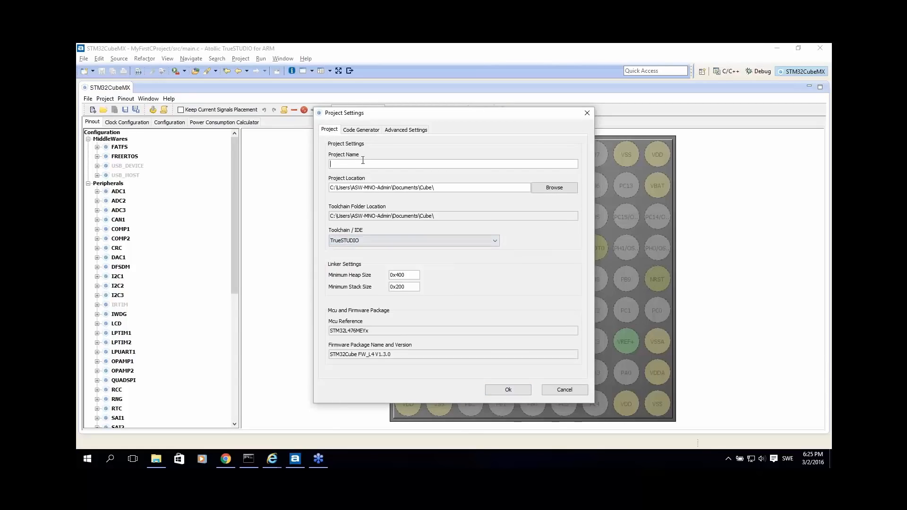
pyautogui.write('Test')
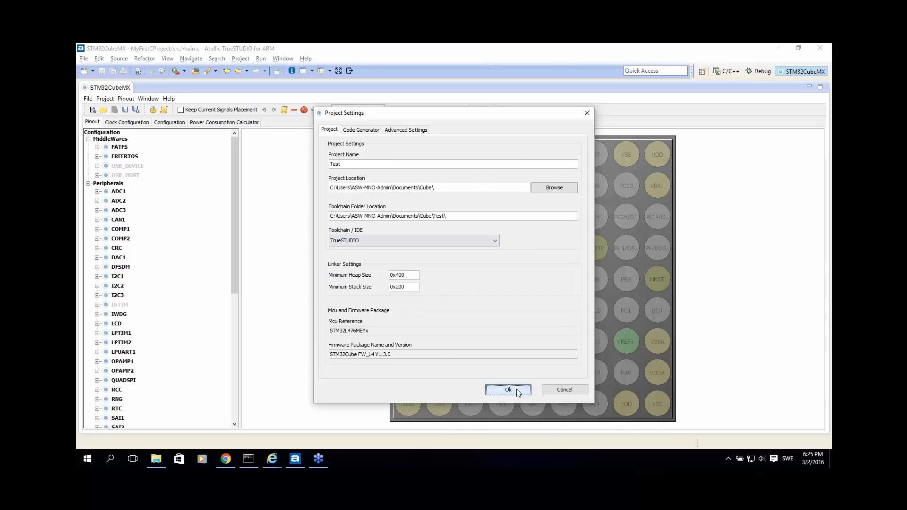
pyautogui.click(508, 389)
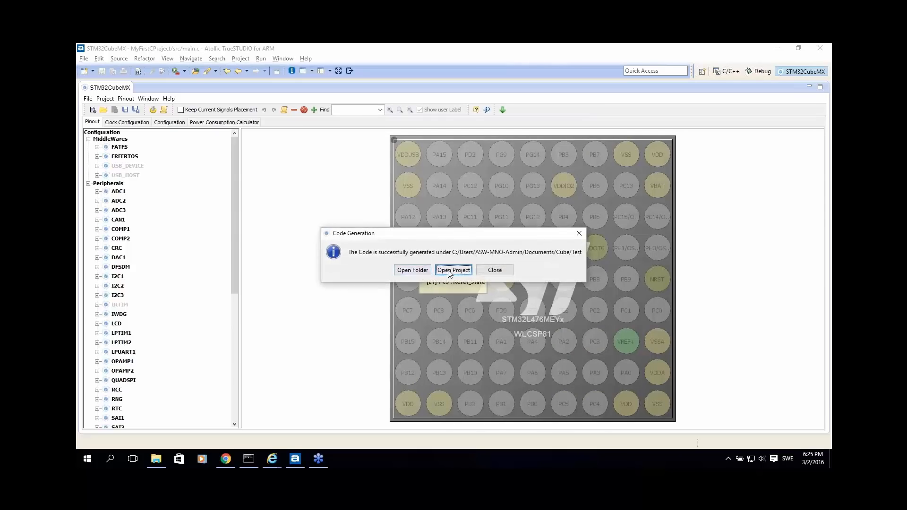
pyautogui.click(453, 270)
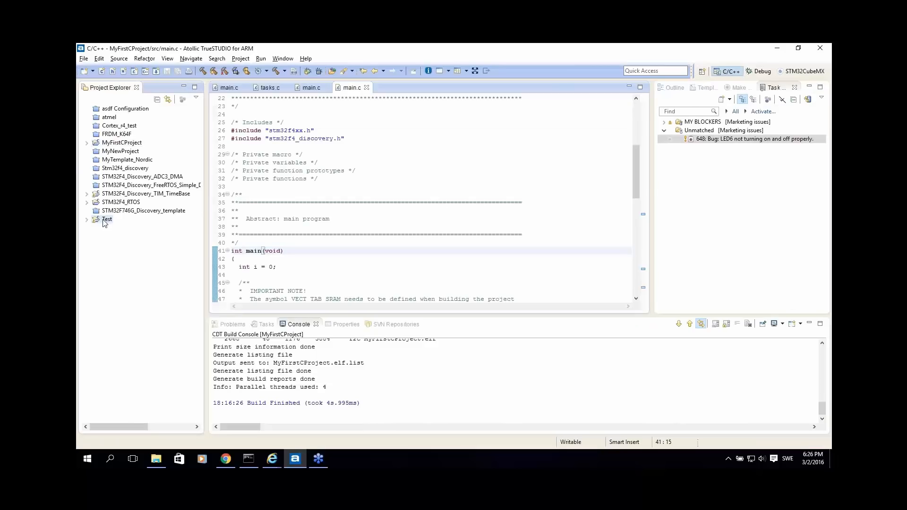
# Step: Build the Test project, then open Application > User > main.c
pyautogui.click(87, 219)
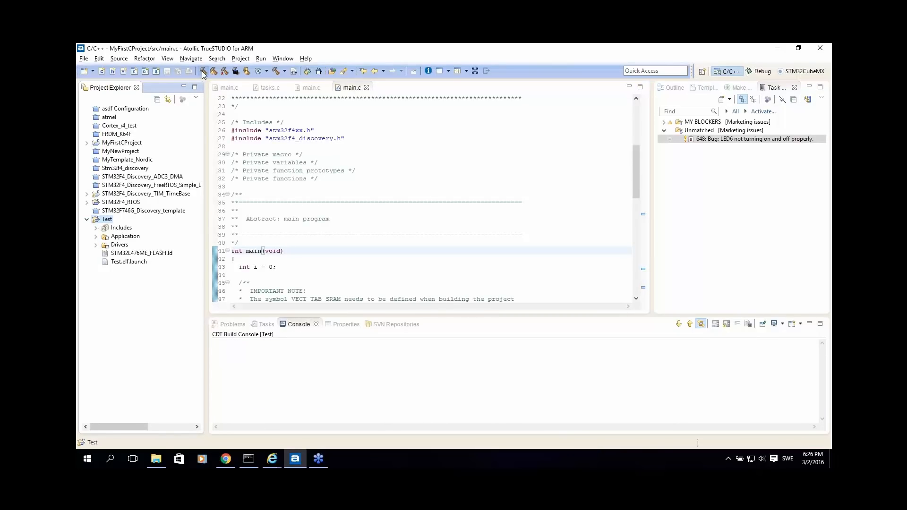
pyautogui.click(203, 70)
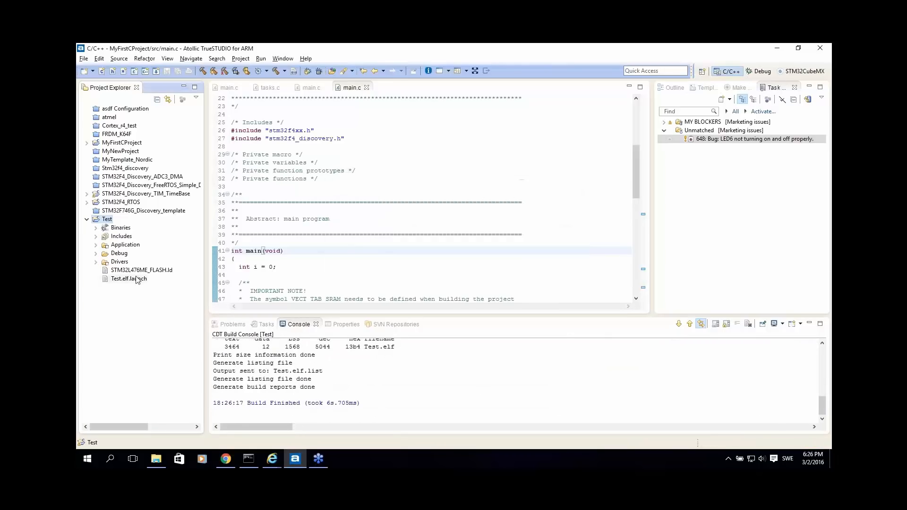
pyautogui.click(96, 244)
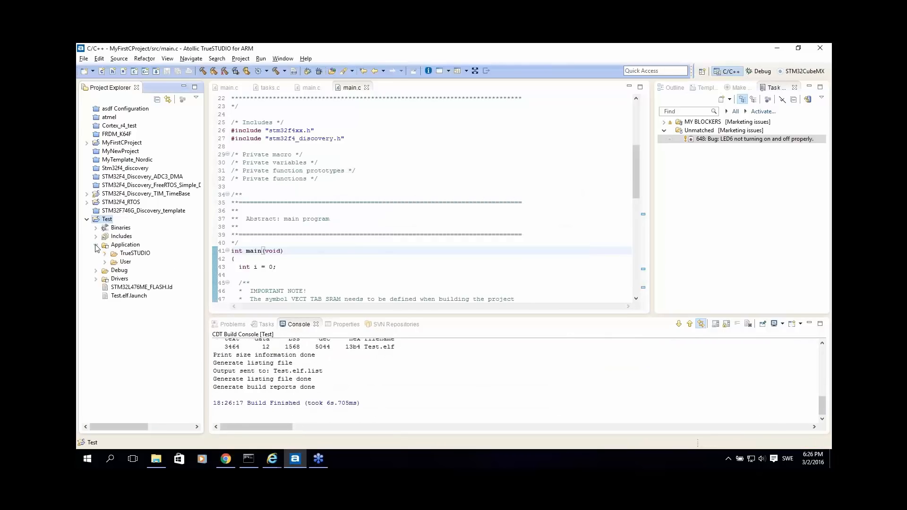
pyautogui.click(105, 253)
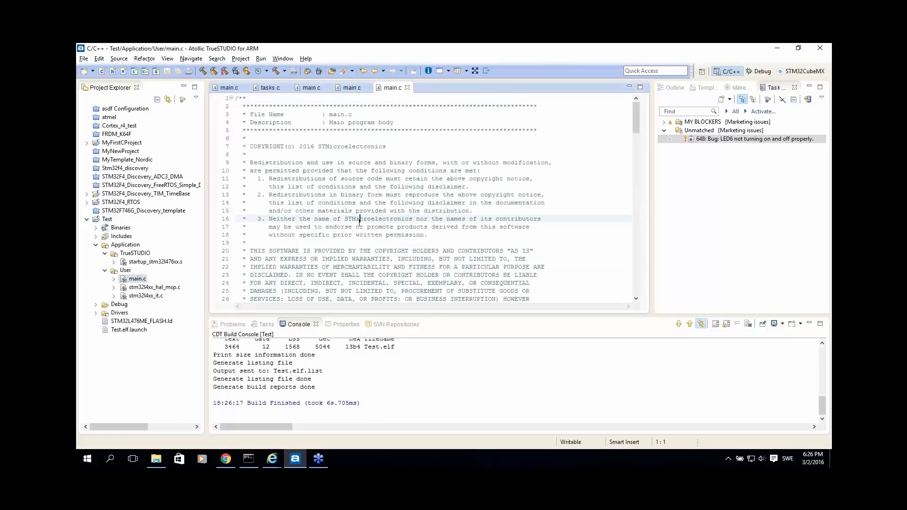
pyautogui.scroll(-3)
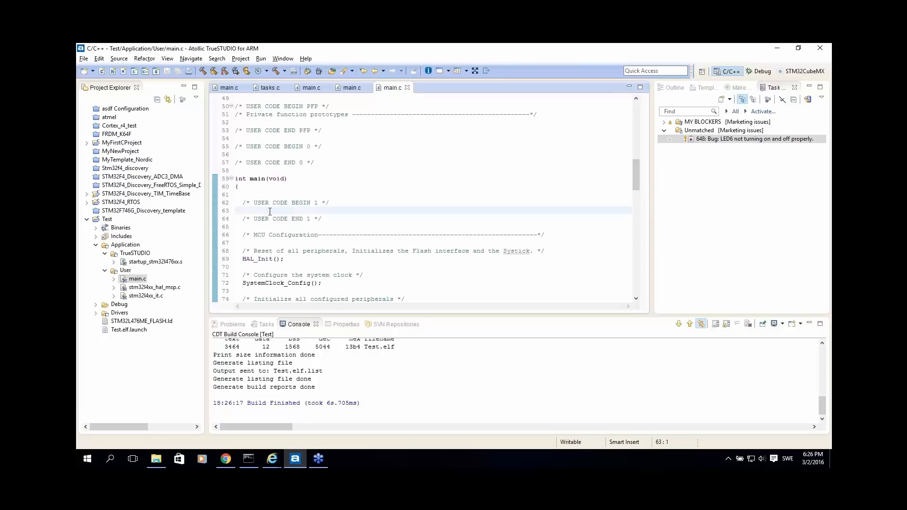
pyautogui.moveTo(242, 203); pyautogui.dragTo(323, 219)
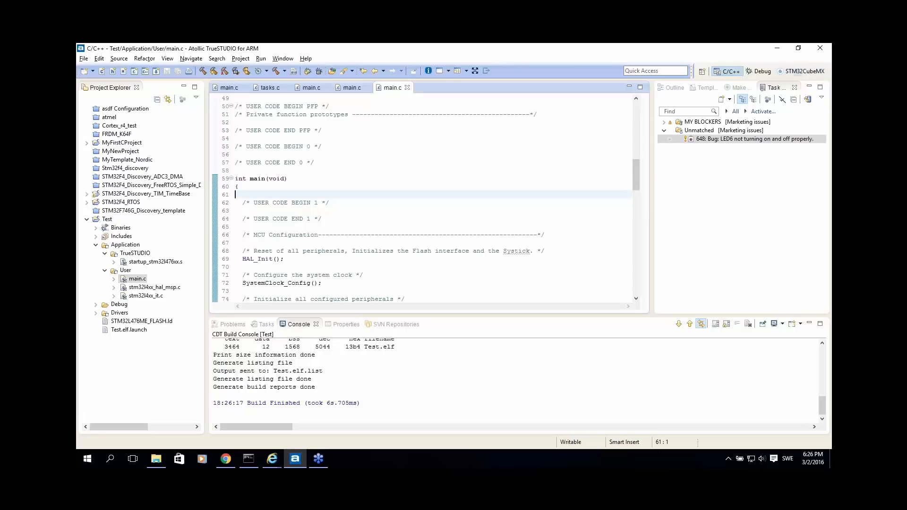
pyautogui.click(252, 210)
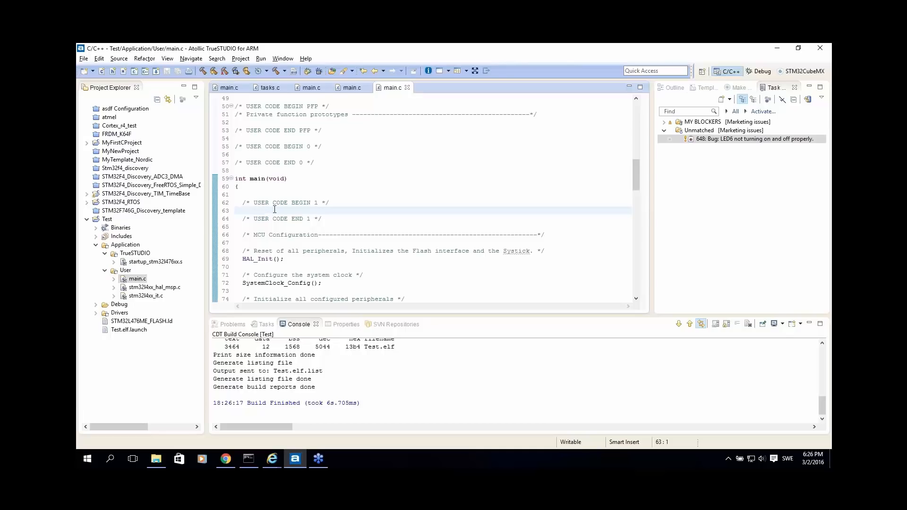
pyautogui.scroll(-3)
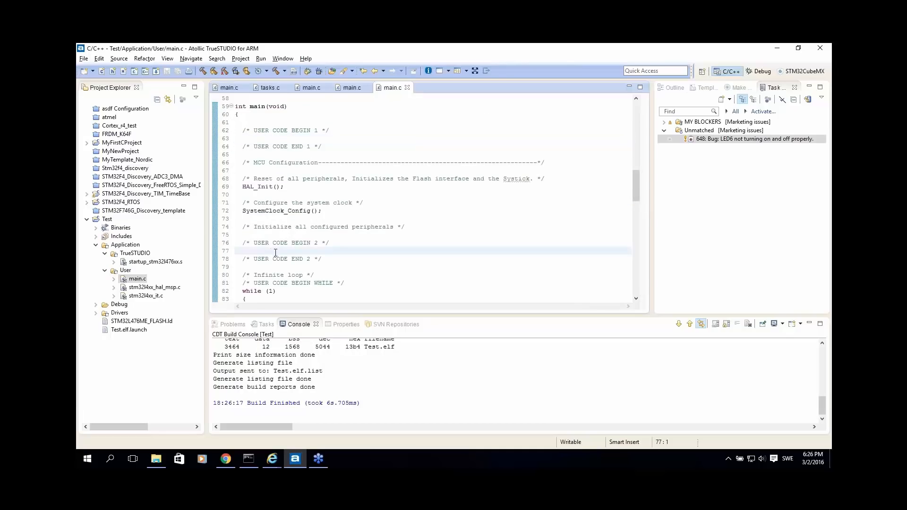
pyautogui.click(243, 242)
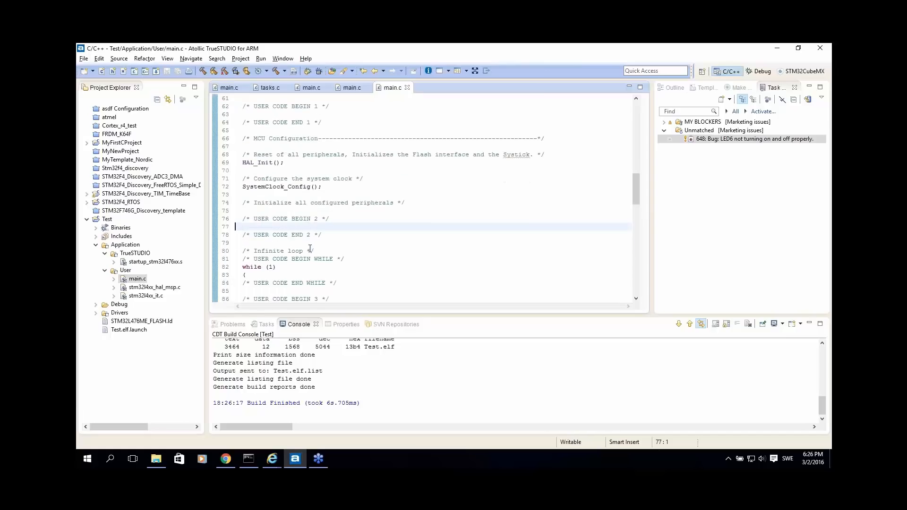
pyautogui.click(137, 279)
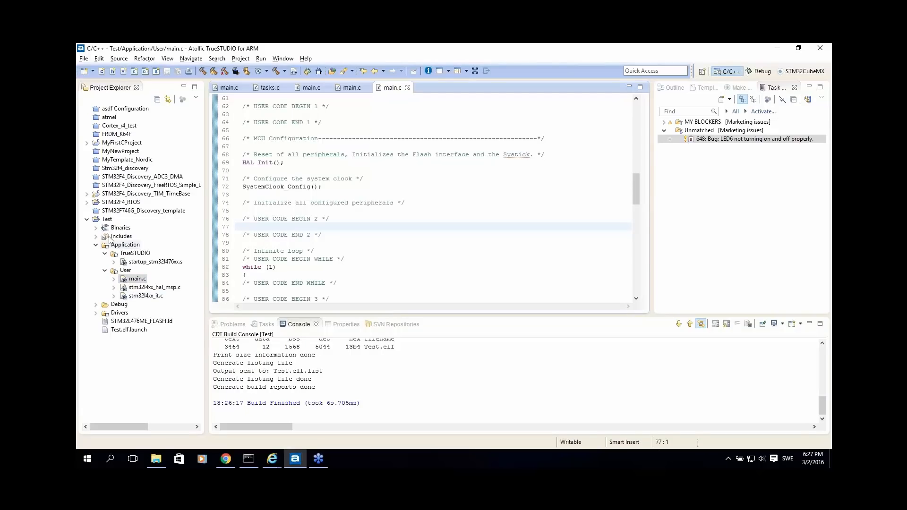
pyautogui.click(136, 278)
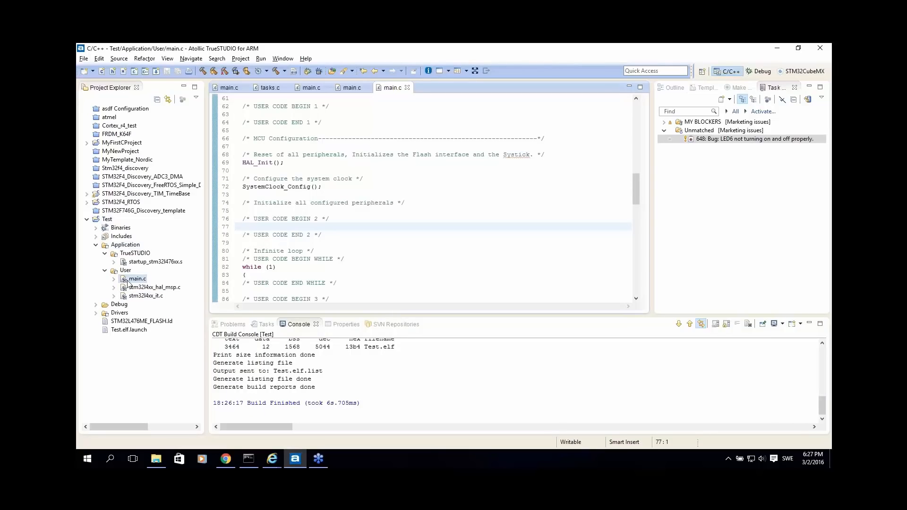
pyautogui.rightClick(136, 279)
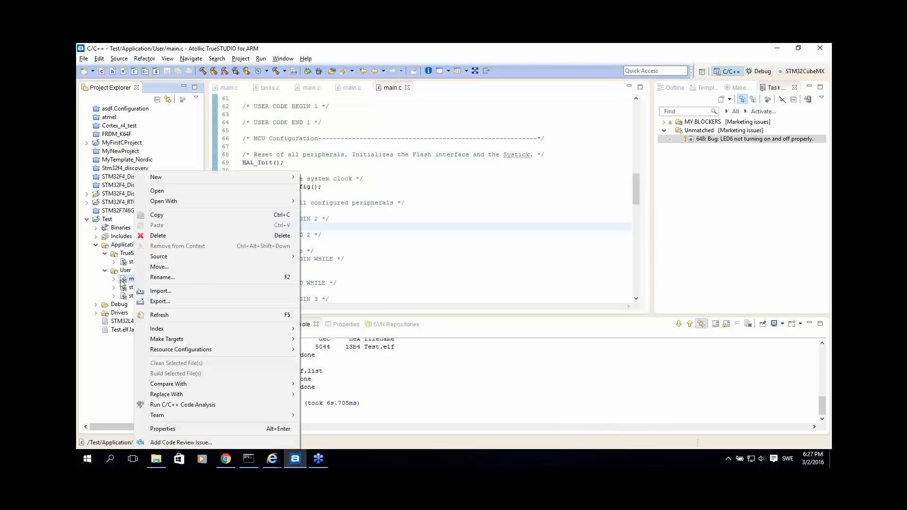
pyautogui.moveTo(170, 441)
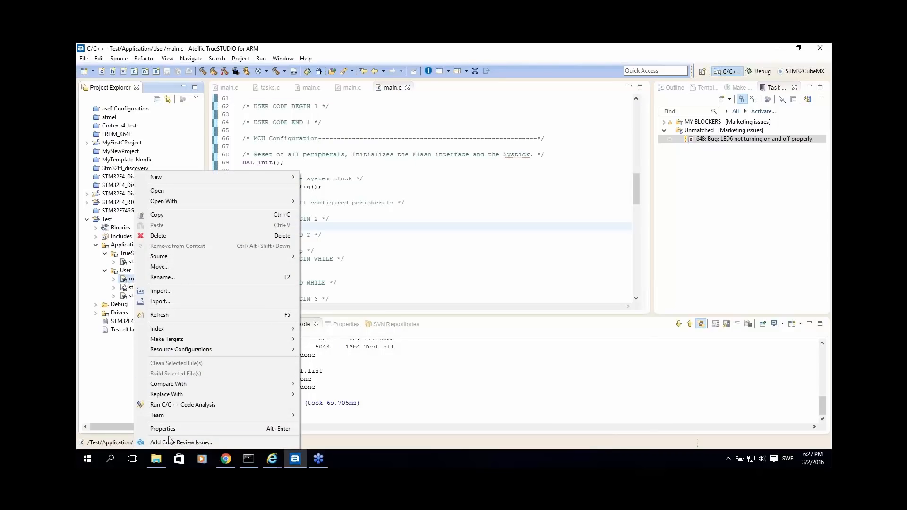
pyautogui.click(162, 429)
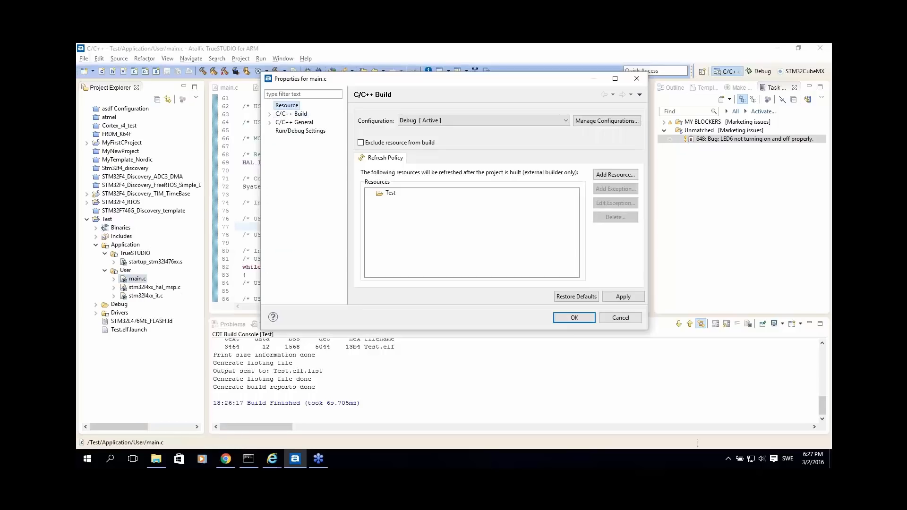
pyautogui.click(286, 105)
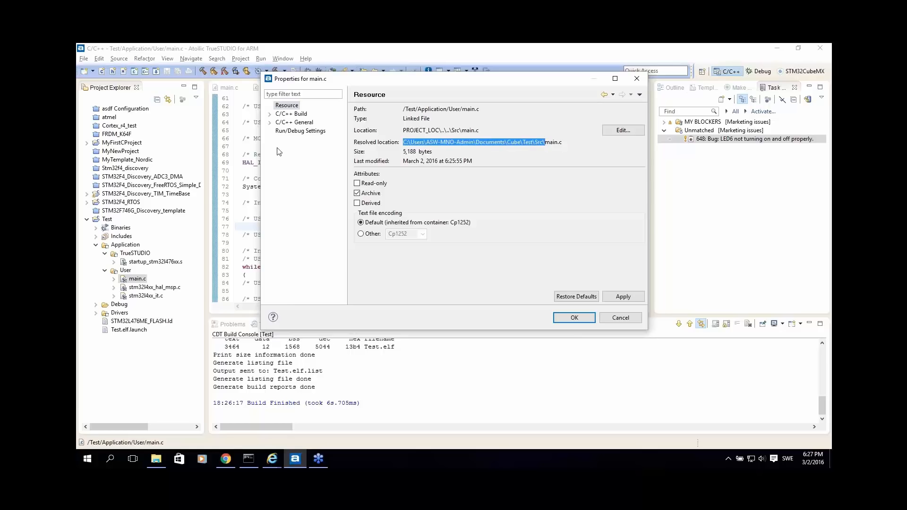
pyautogui.moveTo(603, 317)
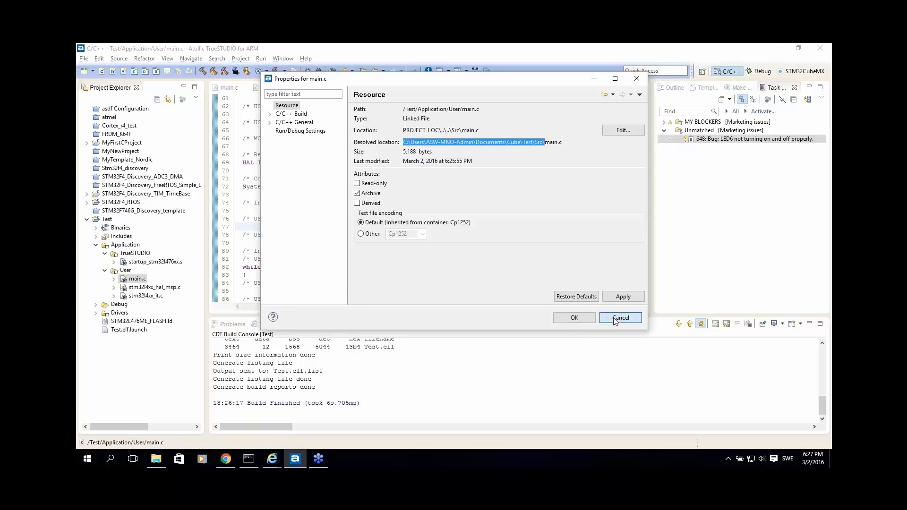
pyautogui.moveTo(615, 321)
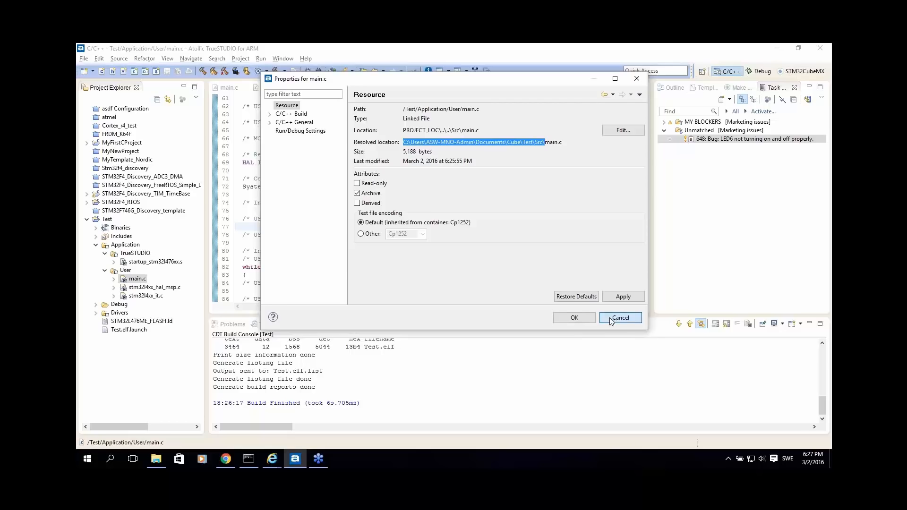
pyautogui.click(619, 317)
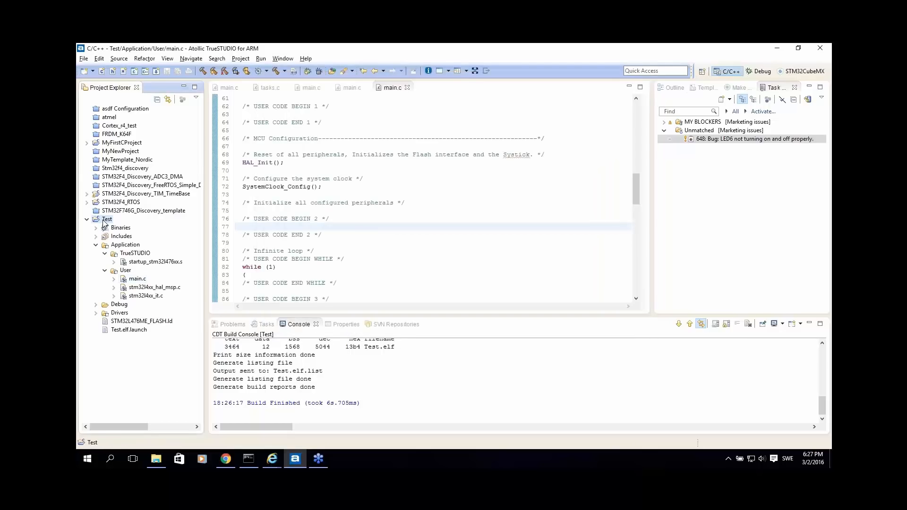